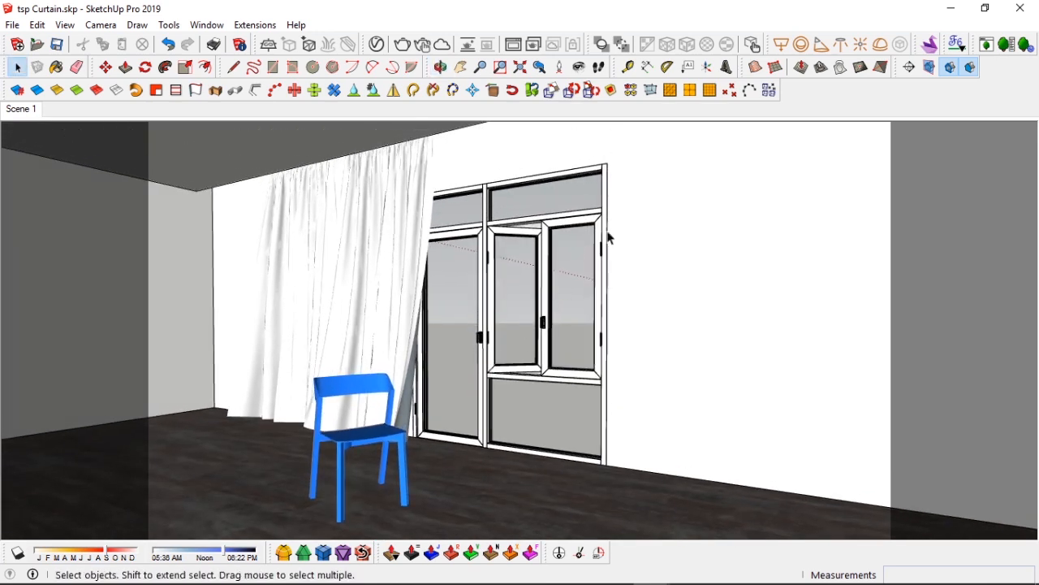
pyautogui.moveTo(648, 282)
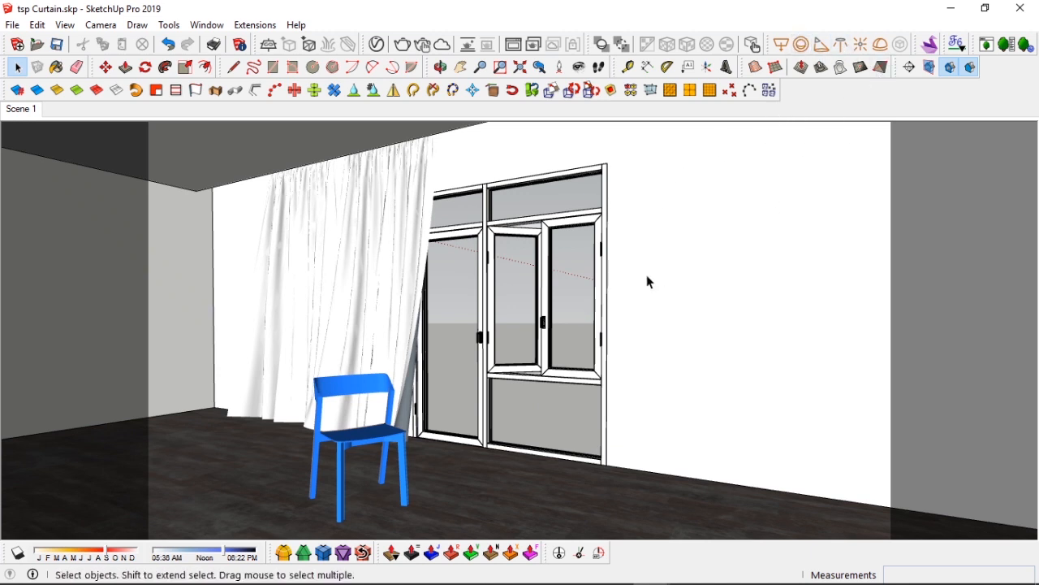
pyautogui.moveTo(354, 329)
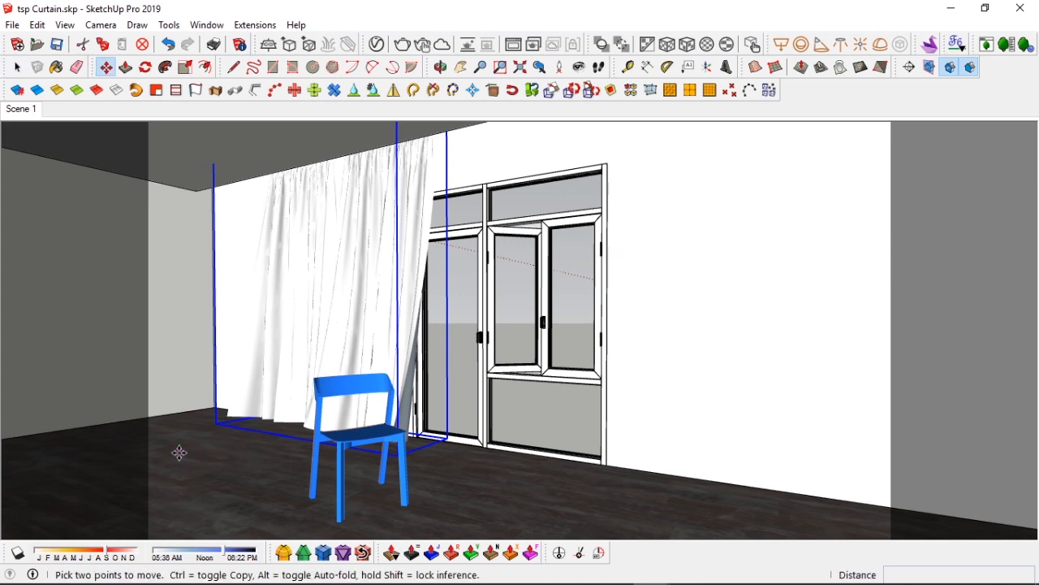
# Drag the curtain across the room so it hangs over the window opening
pyautogui.moveTo(179, 452); pyautogui.dragTo(258, 475)
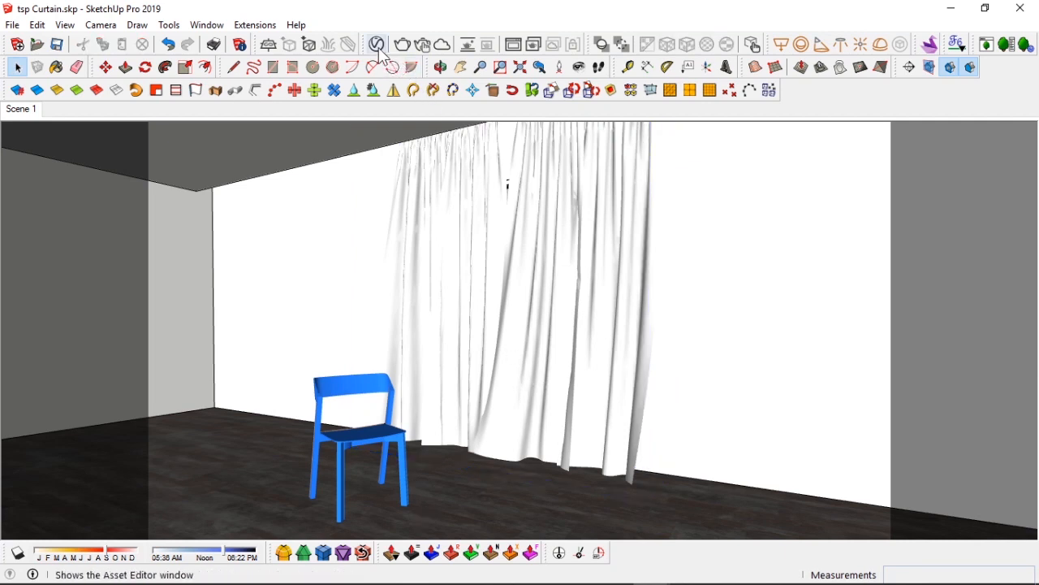
# Open the V-Ray Asset Editor to create a Two Sided material
pyautogui.click(377, 45)
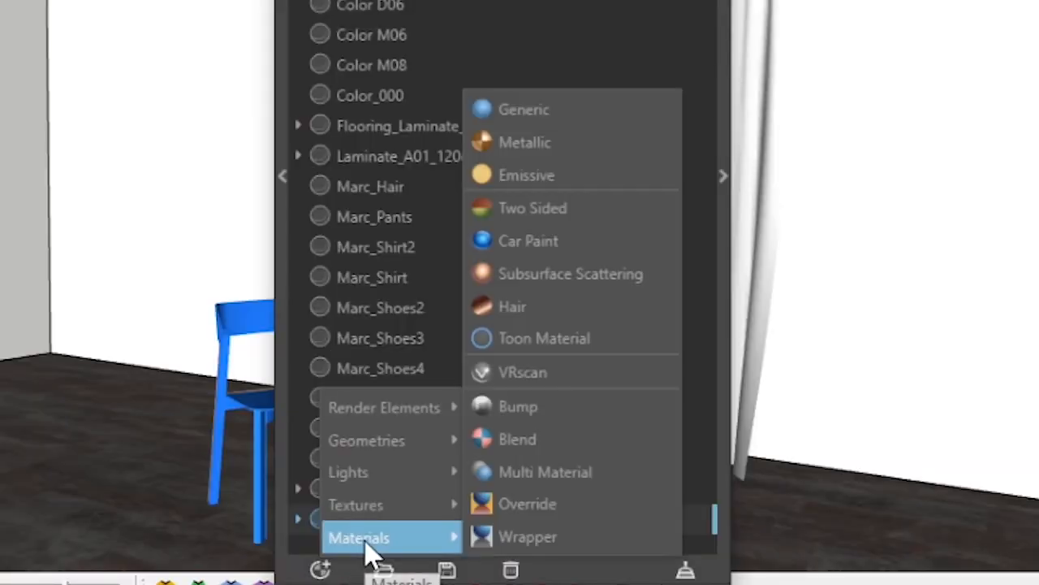
pyautogui.moveTo(533, 208)
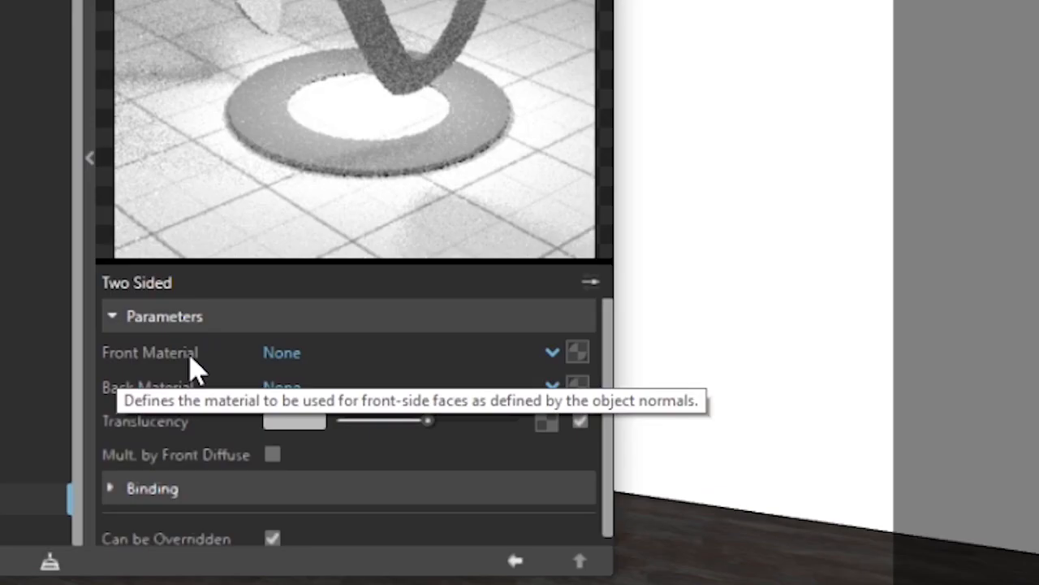
pyautogui.moveTo(146, 357)
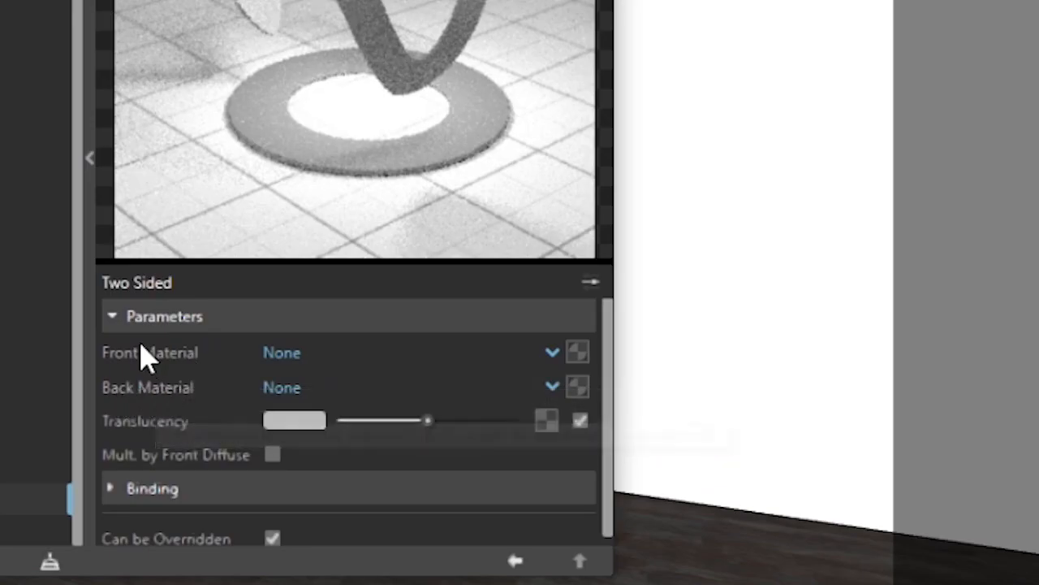
pyautogui.moveTo(163, 361)
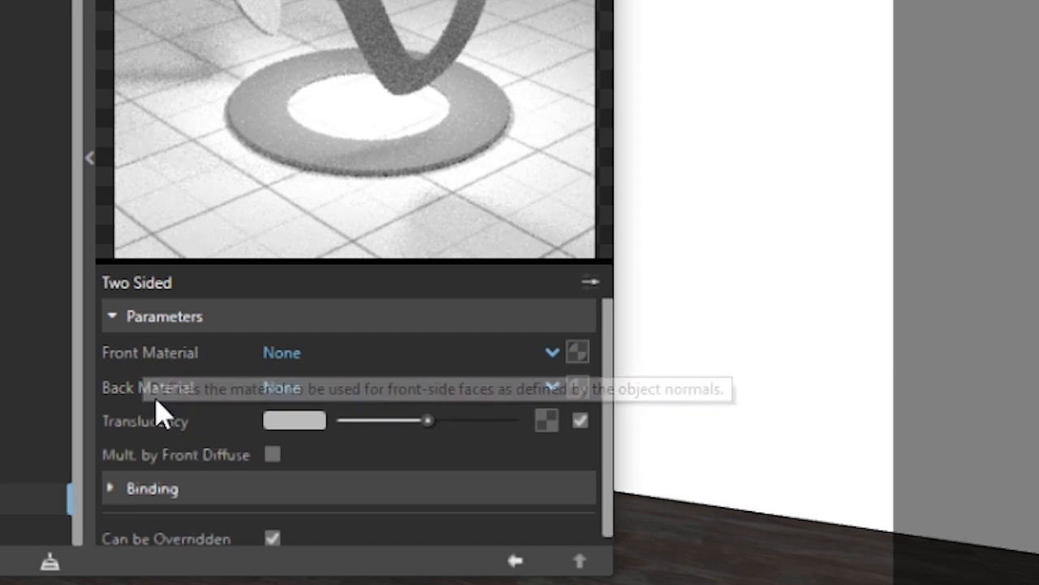
pyautogui.moveTo(162, 398)
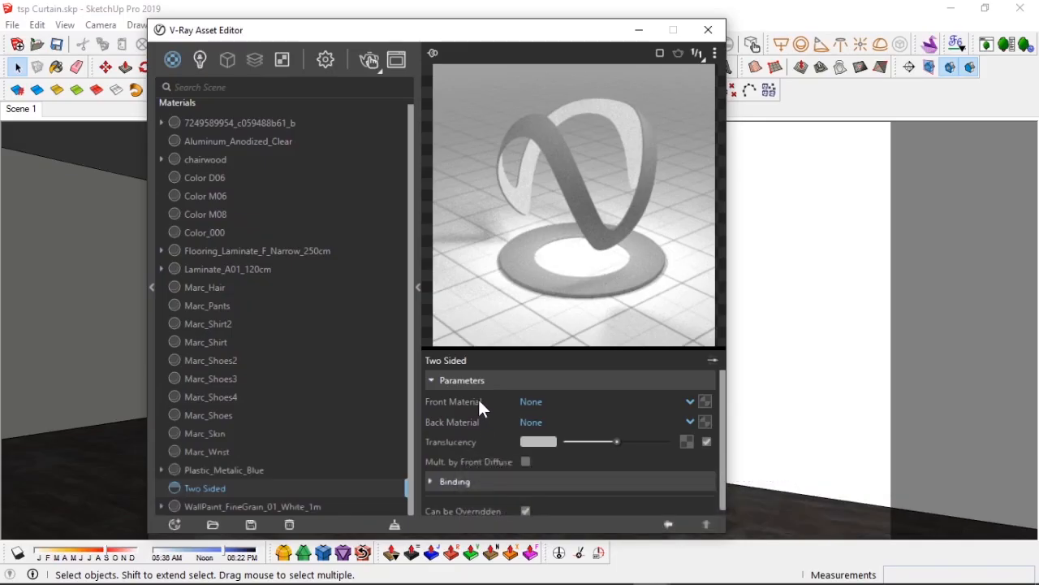
pyautogui.moveTo(605, 290)
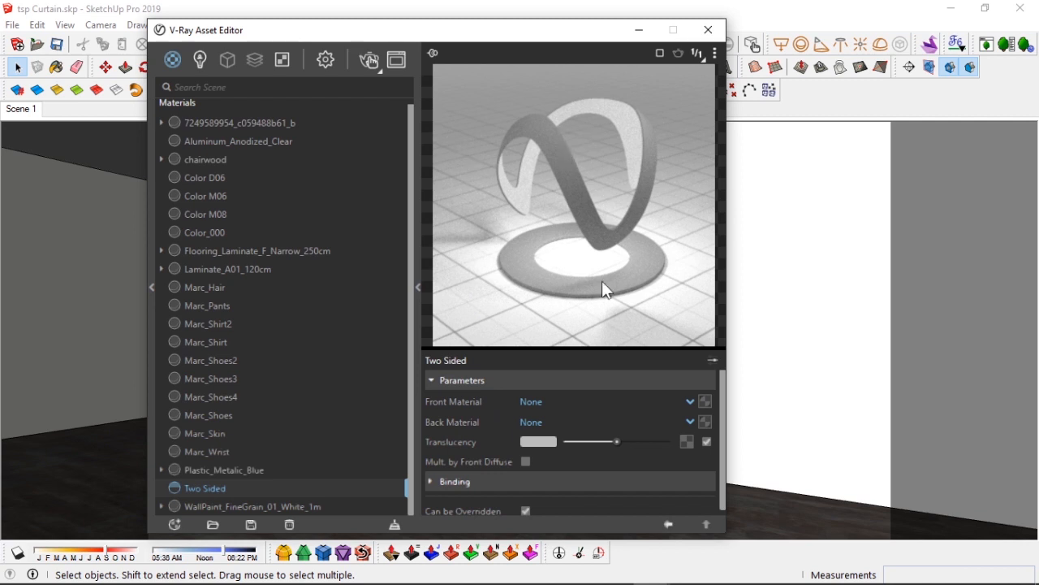
pyautogui.moveTo(485, 279)
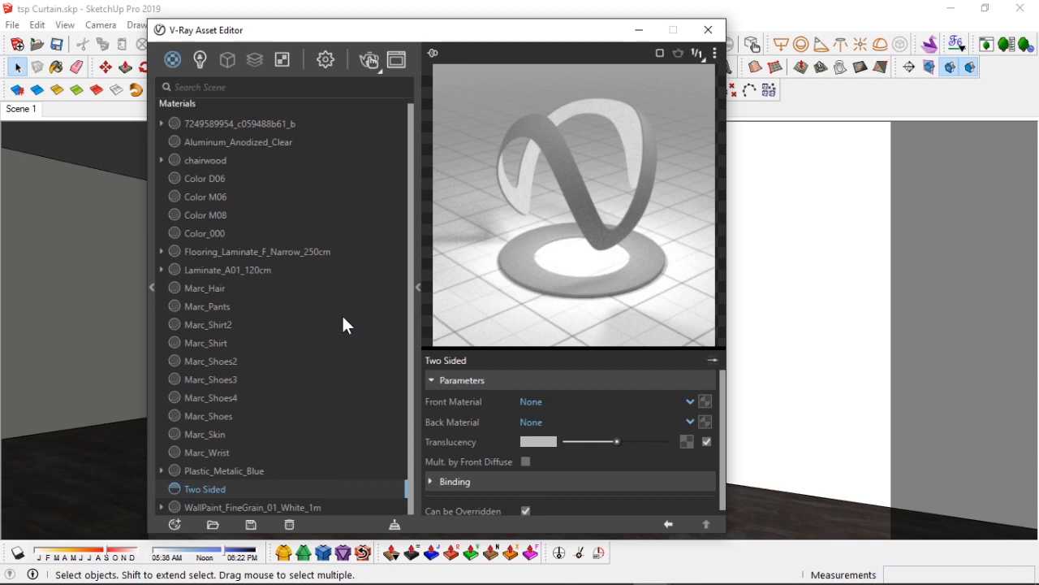
# Reopen the V-Ray editor's settings and launch an interactive render in the frame buffer
pyautogui.click(707, 31)
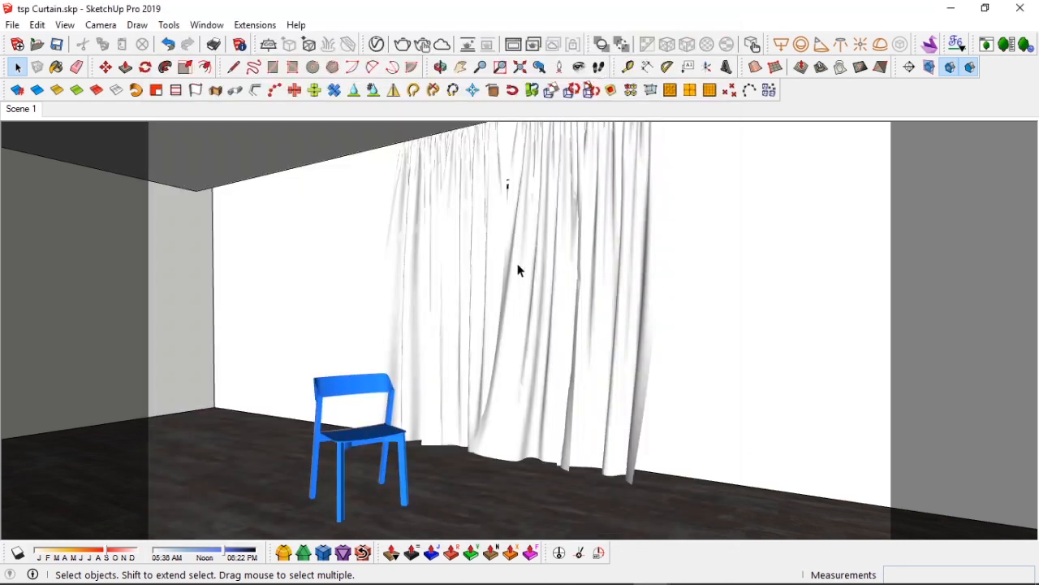
pyautogui.moveTo(532, 304)
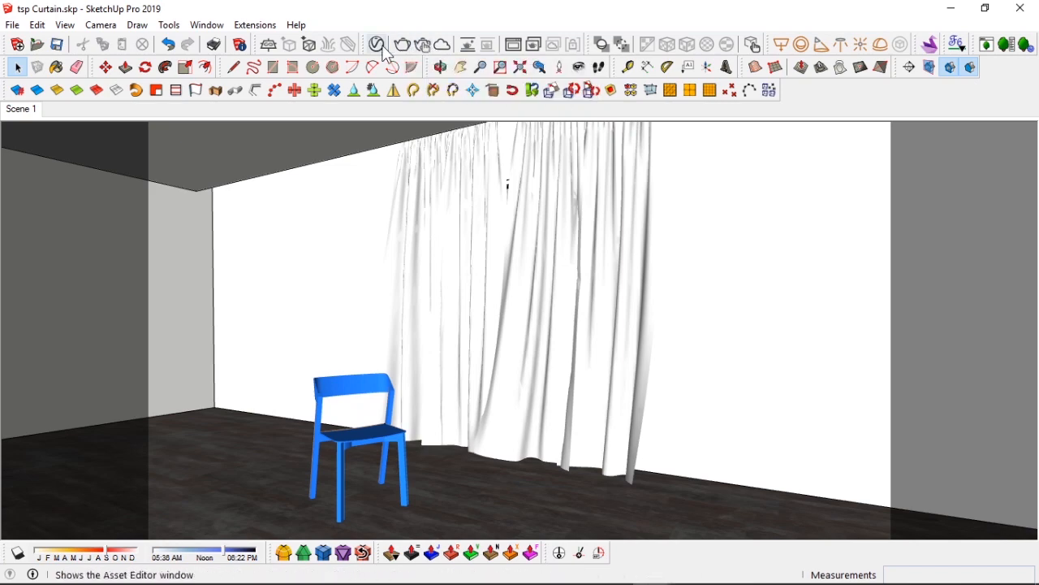
pyautogui.click(376, 45)
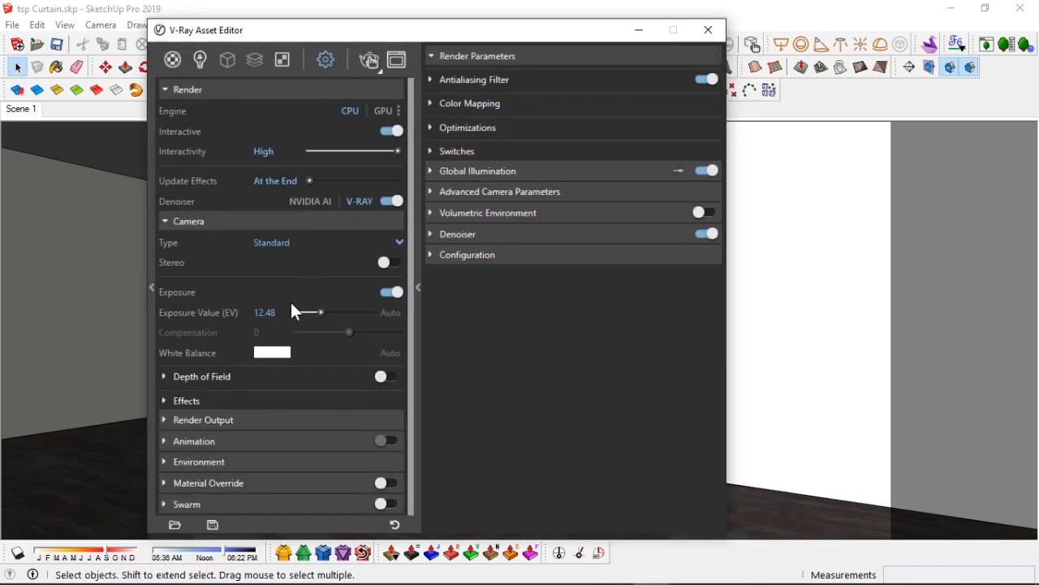
pyautogui.click(203, 419)
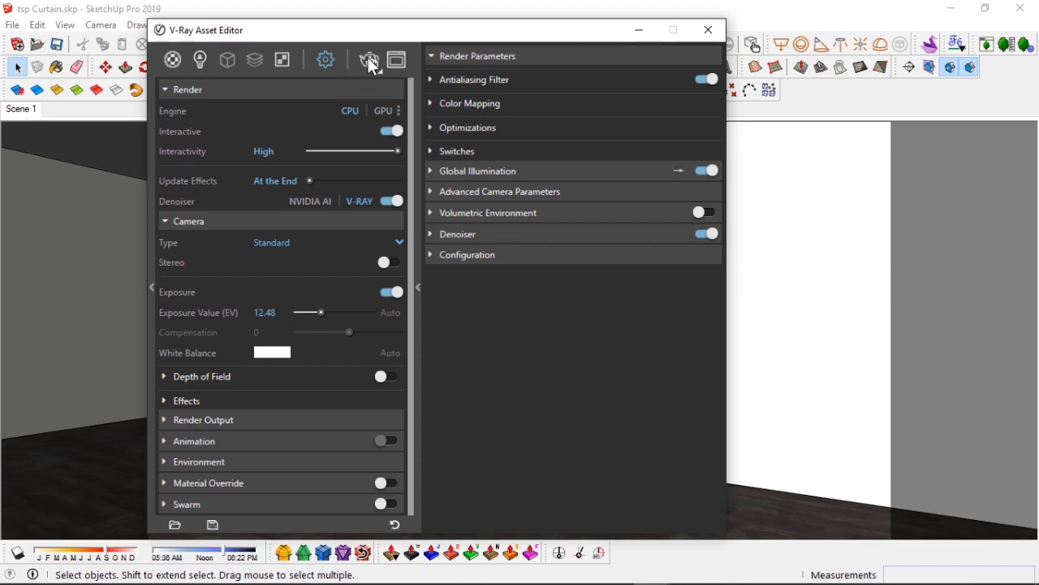
pyautogui.click(369, 59)
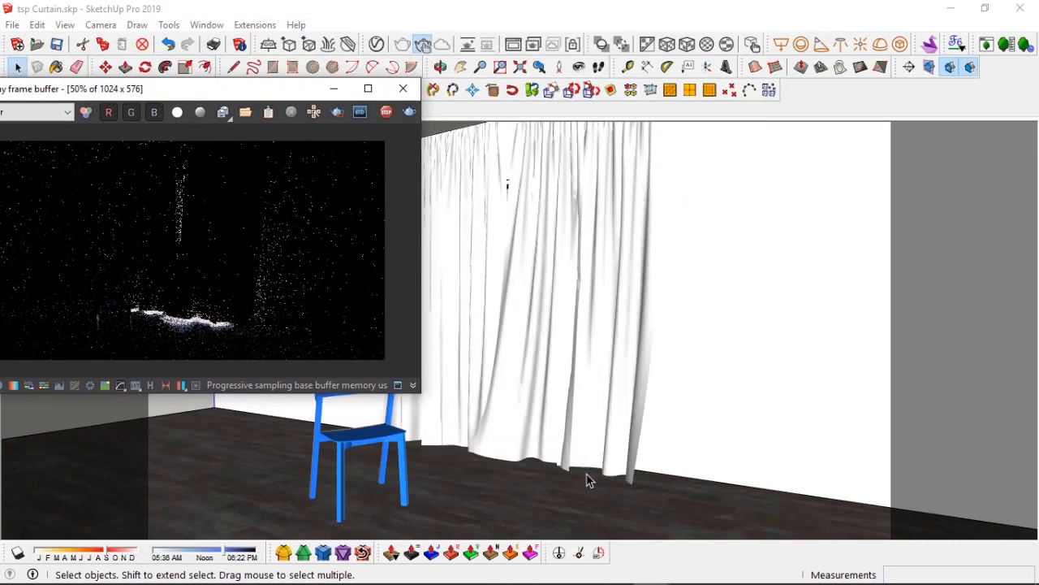
pyautogui.moveTo(328, 47)
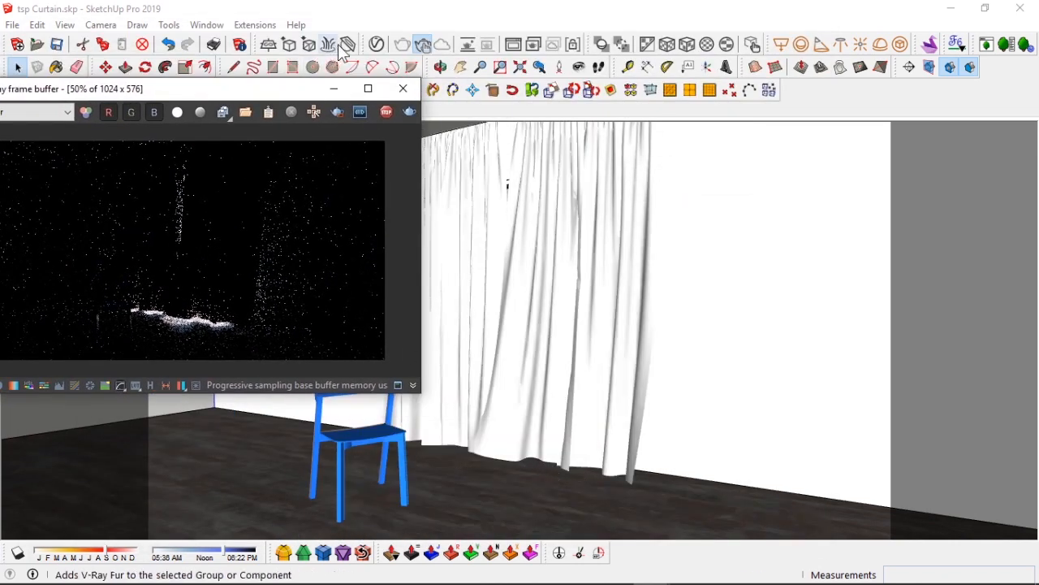
pyautogui.moveTo(572, 45)
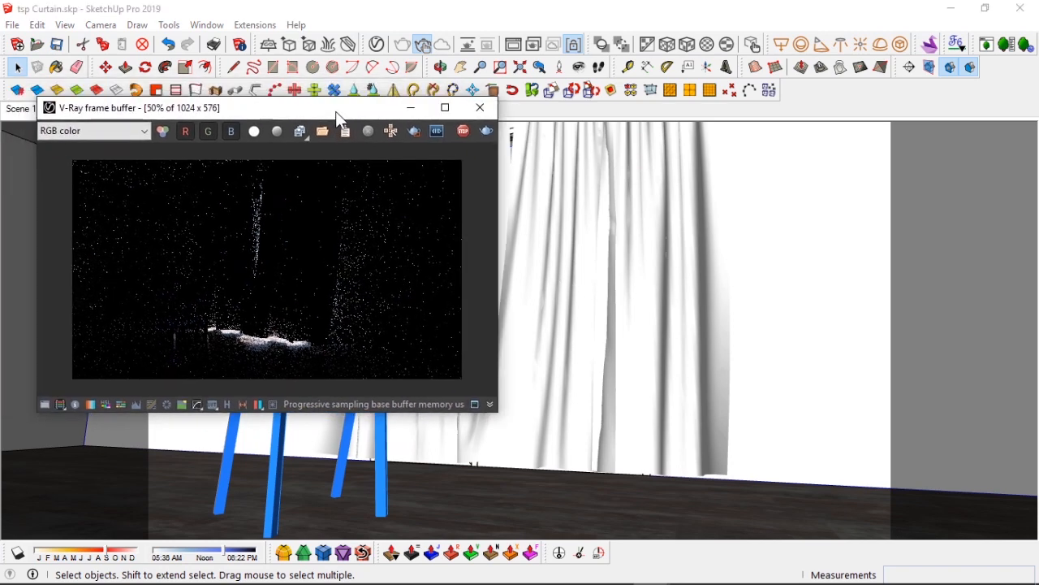
pyautogui.moveTo(340, 108); pyautogui.dragTo(388, 117)
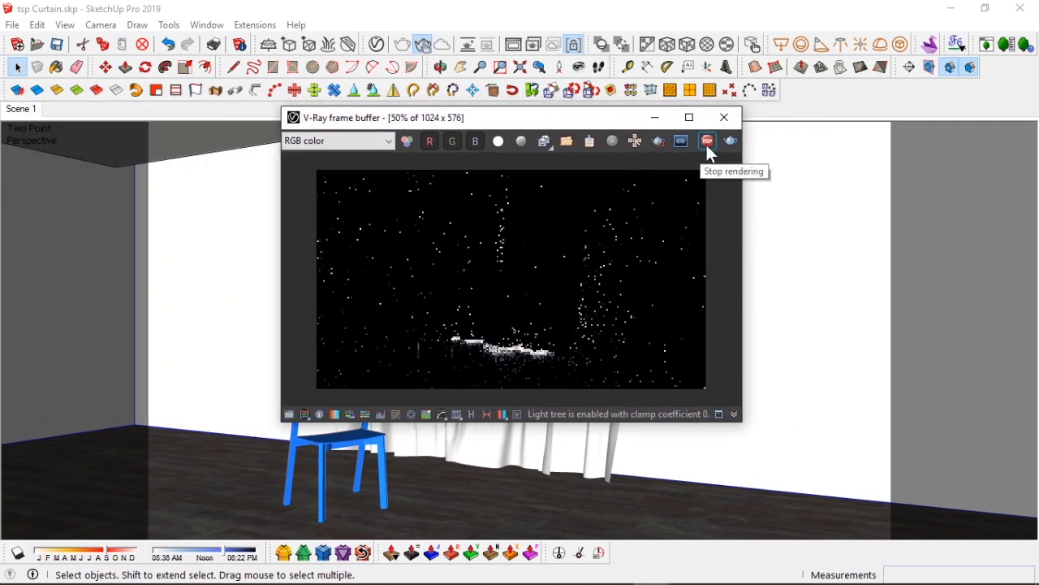
# Stop the render and add a Generic material renamed 'curtain'
pyautogui.click(707, 140)
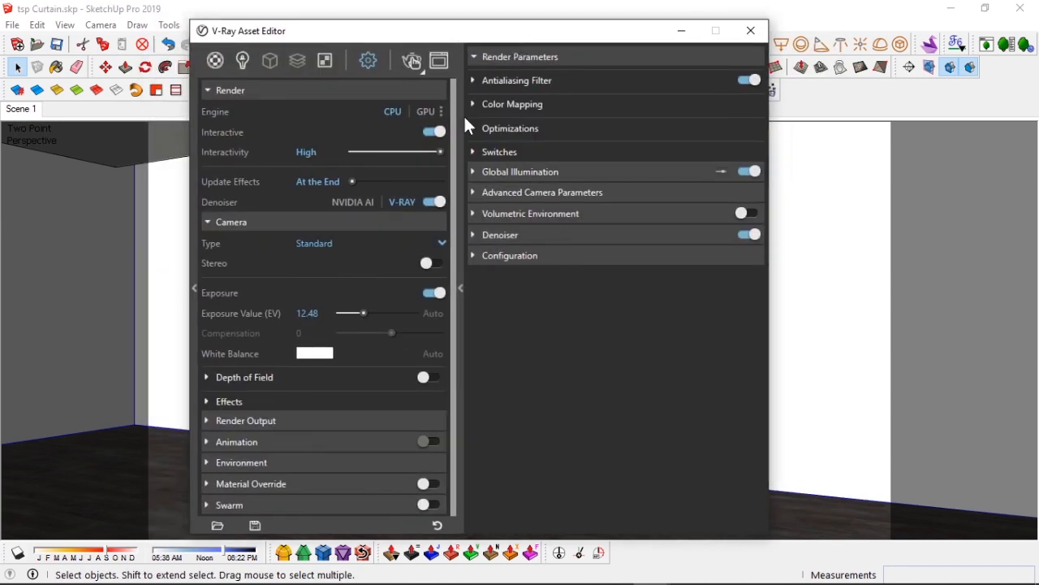
pyautogui.click(242, 60)
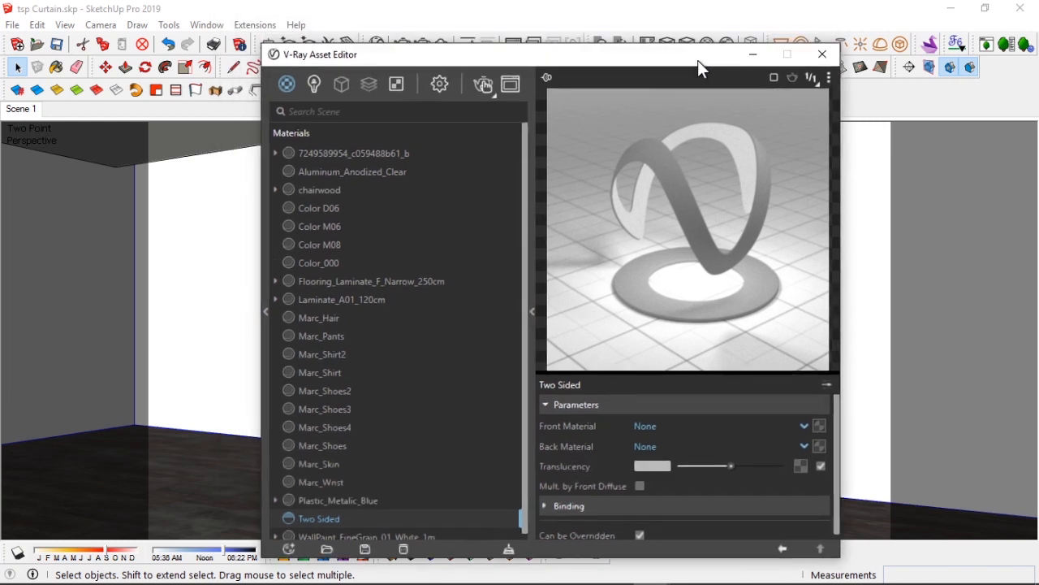
pyautogui.click(336, 550)
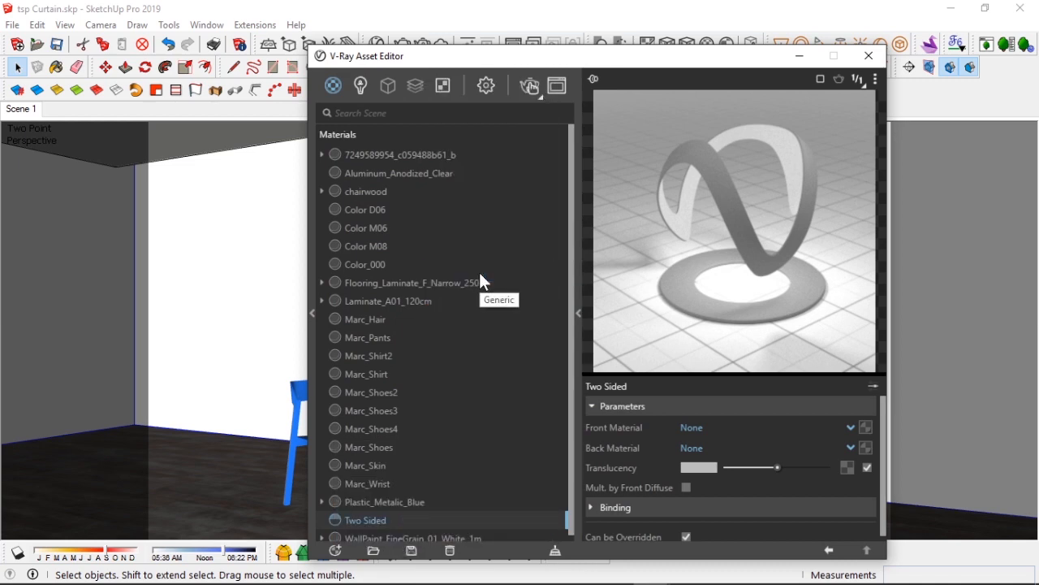
pyautogui.click(360, 300)
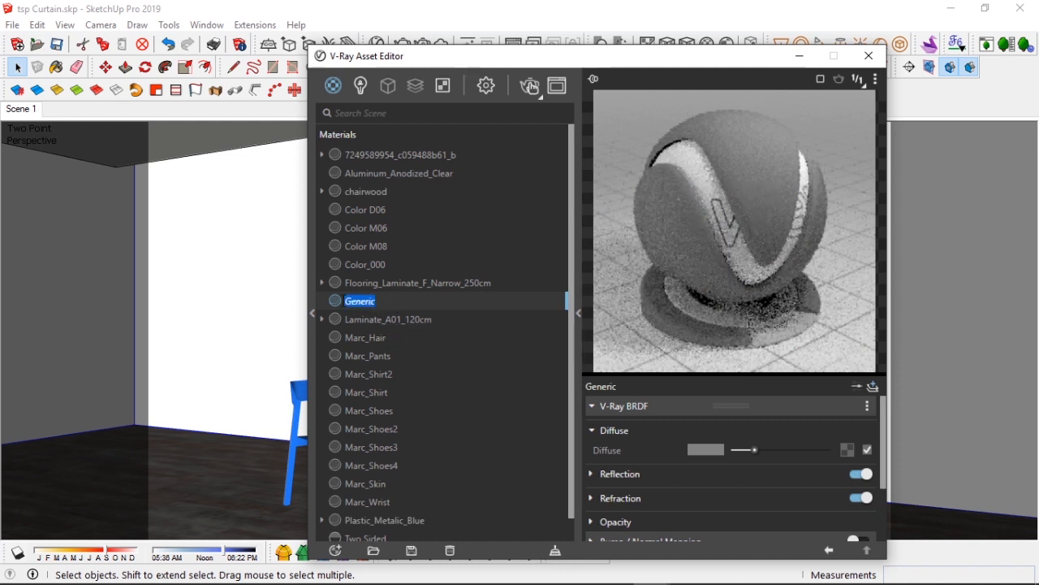
pyautogui.write('curtain')
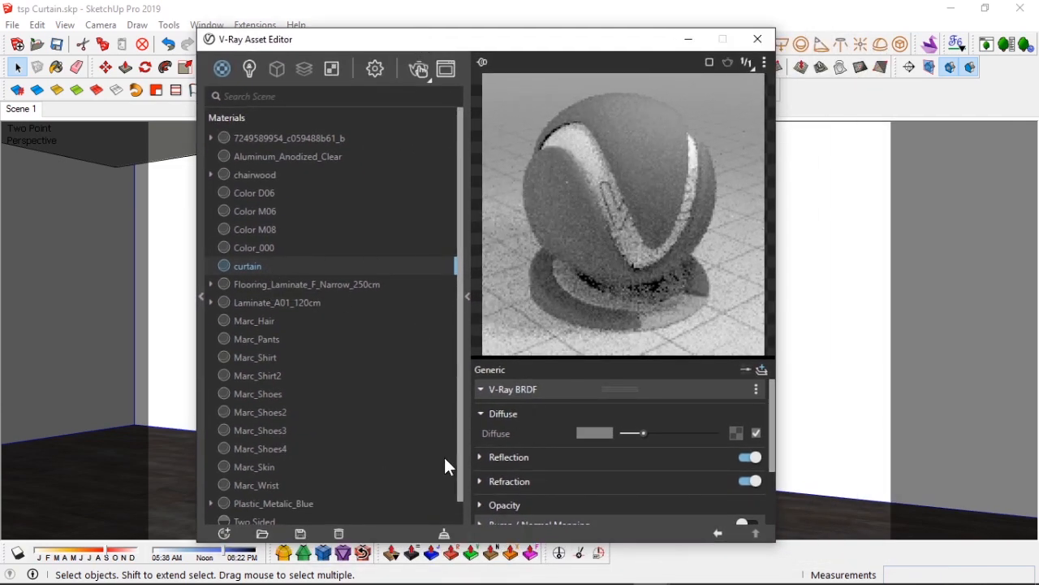
# Rename the Two Sided material 'Two Sided curtain' and set curtain as its front material
pyautogui.click(257, 497)
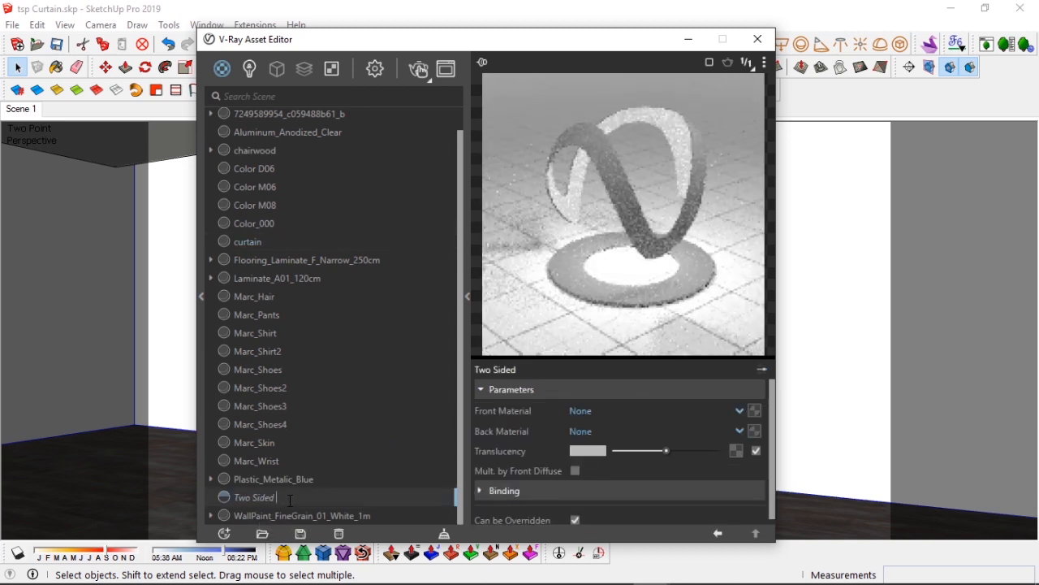
pyautogui.write('curtain')
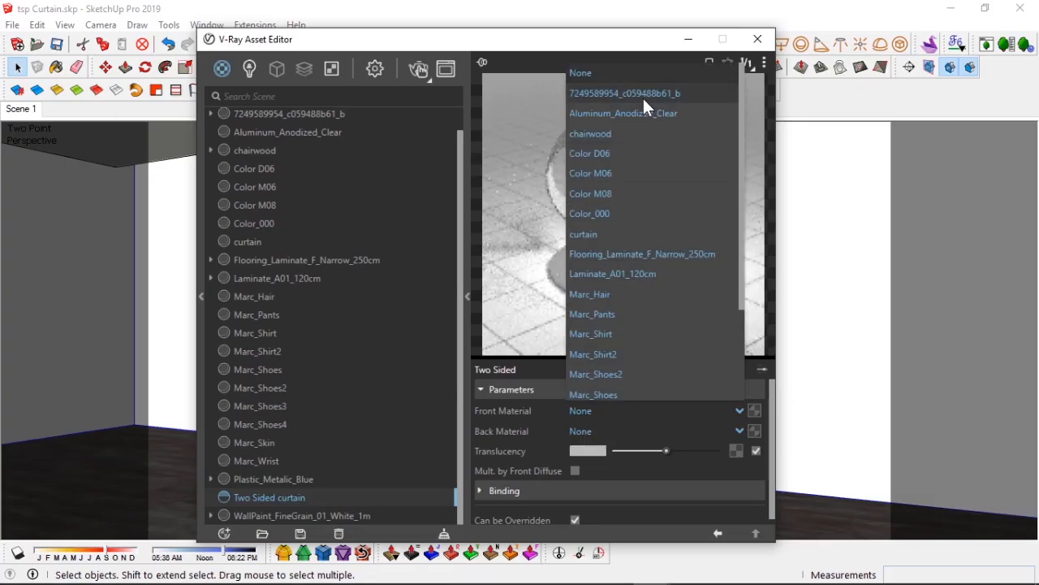
pyautogui.moveTo(583, 233)
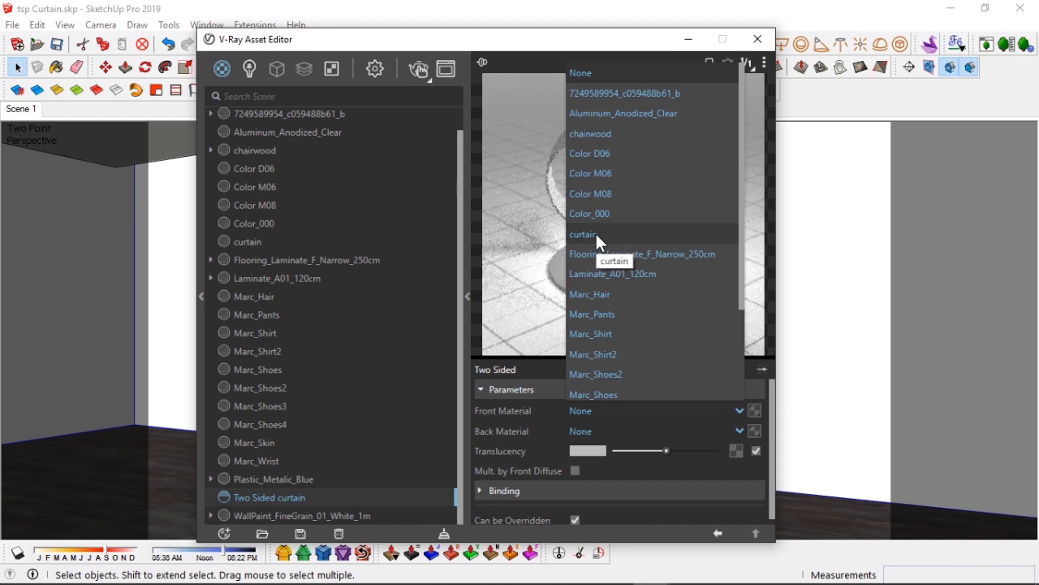
pyautogui.click(582, 233)
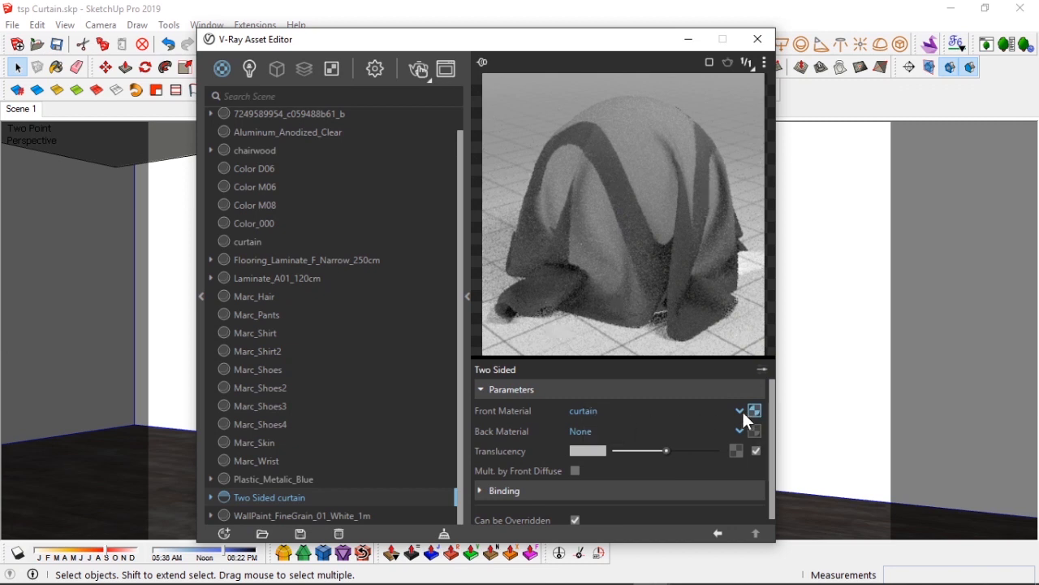
# Slide the curtain material's diffuse colour to white, then reselect Two Sided curtain
pyautogui.click(249, 242)
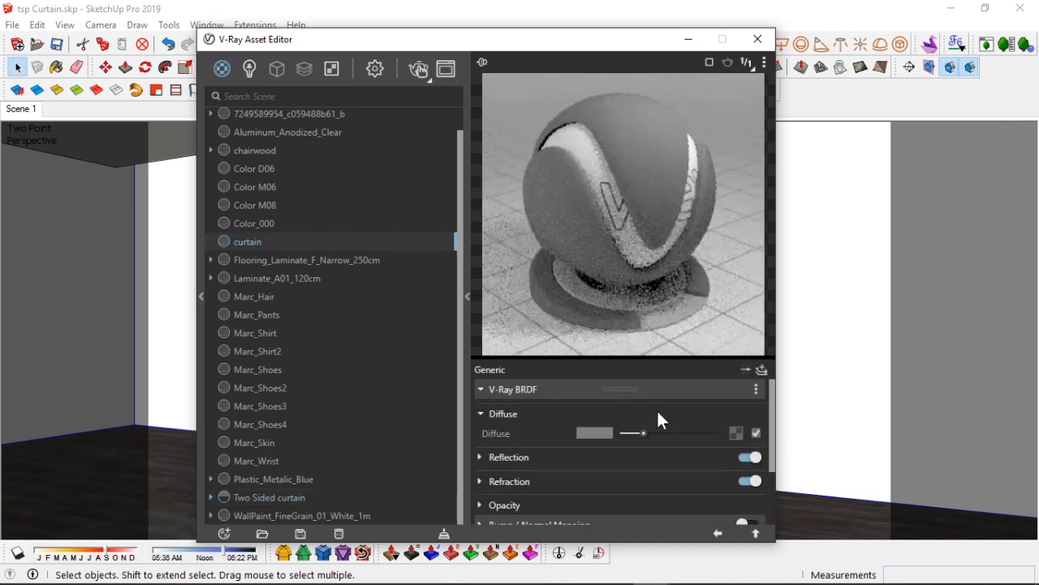
pyautogui.moveTo(632, 431); pyautogui.dragTo(644, 432)
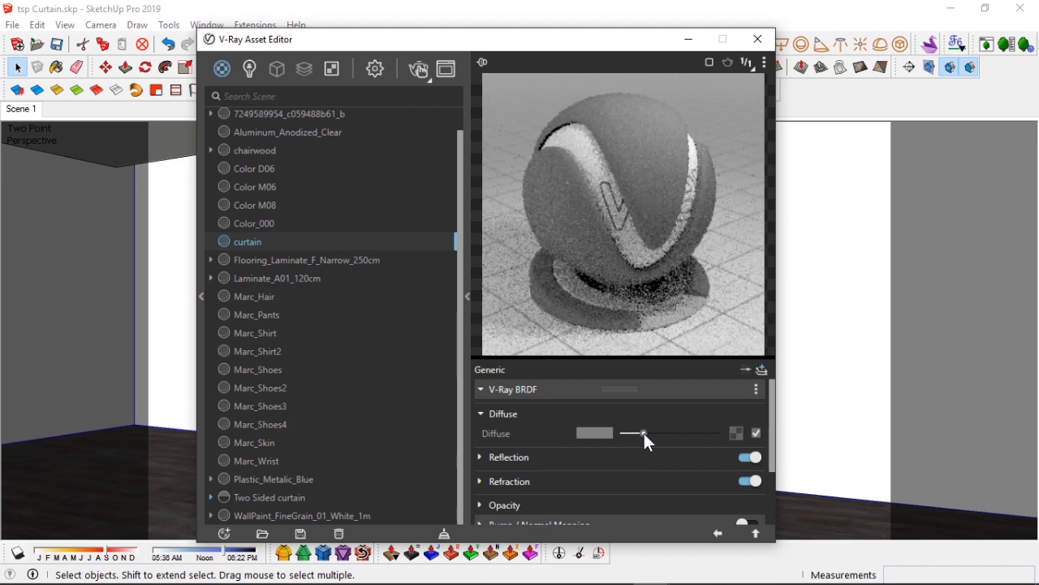
pyautogui.moveTo(643, 433); pyautogui.dragTo(705, 433)
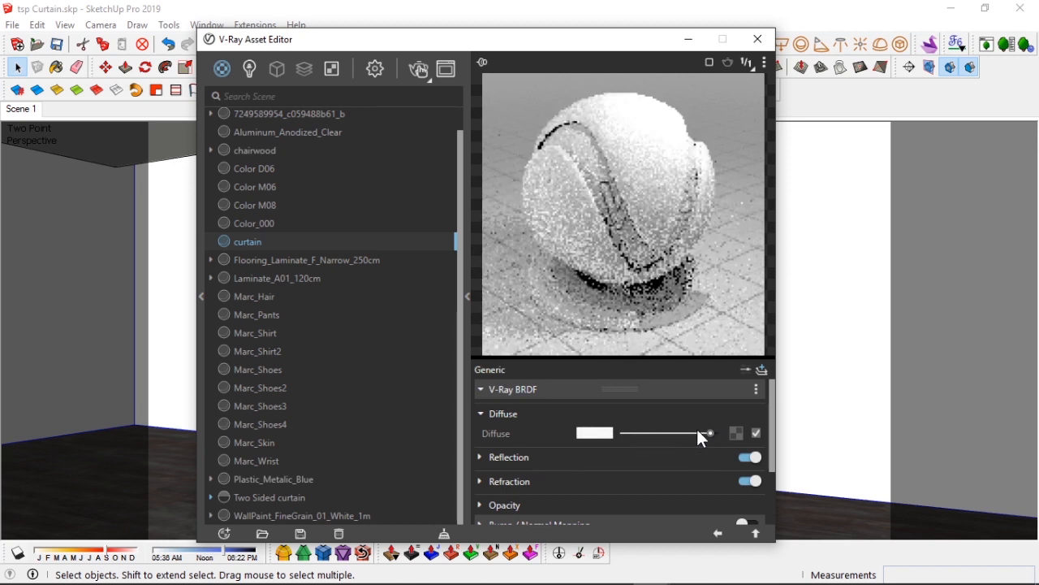
pyautogui.moveTo(284, 505)
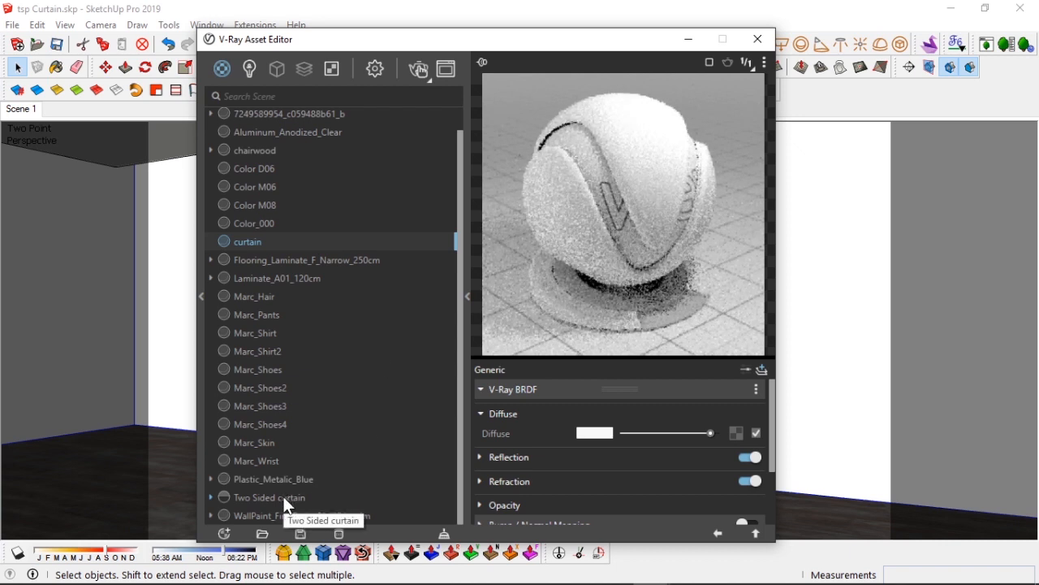
pyautogui.click(271, 497)
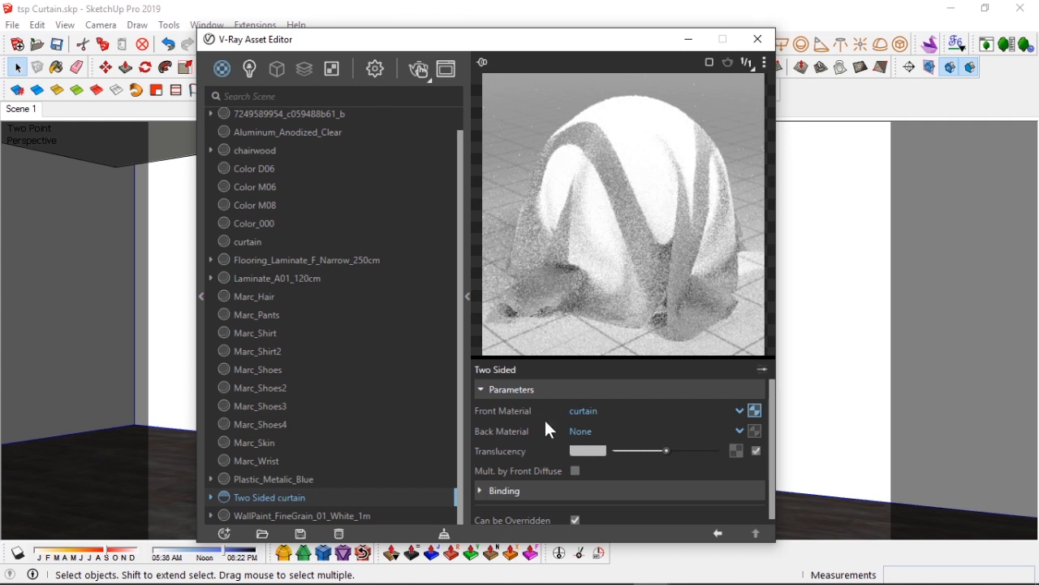
# Duplicate curtain as 'curtain 2' and assign it as Two Sided curtain's back material
pyautogui.click(249, 241)
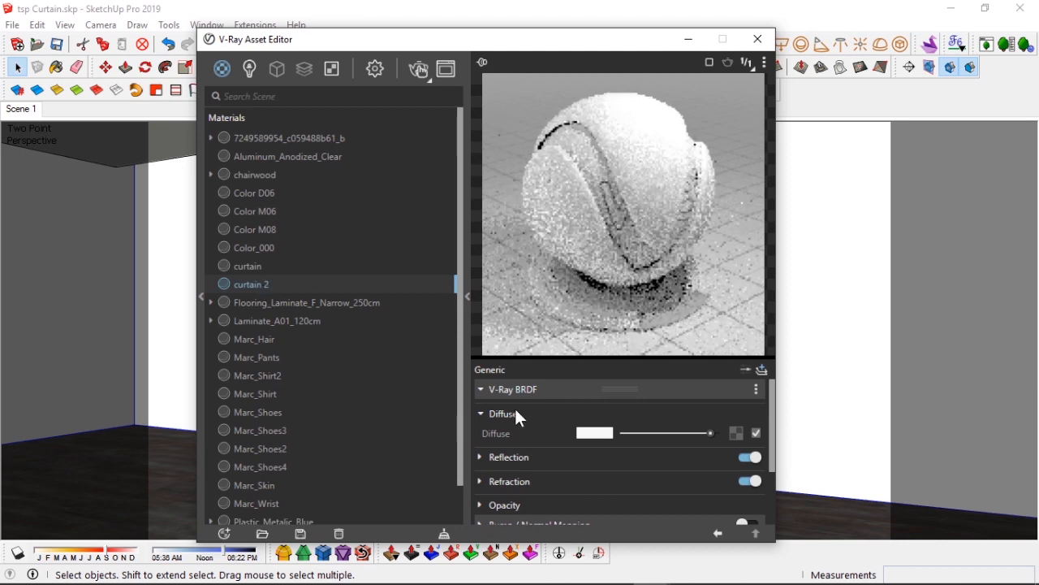
pyautogui.click(271, 497)
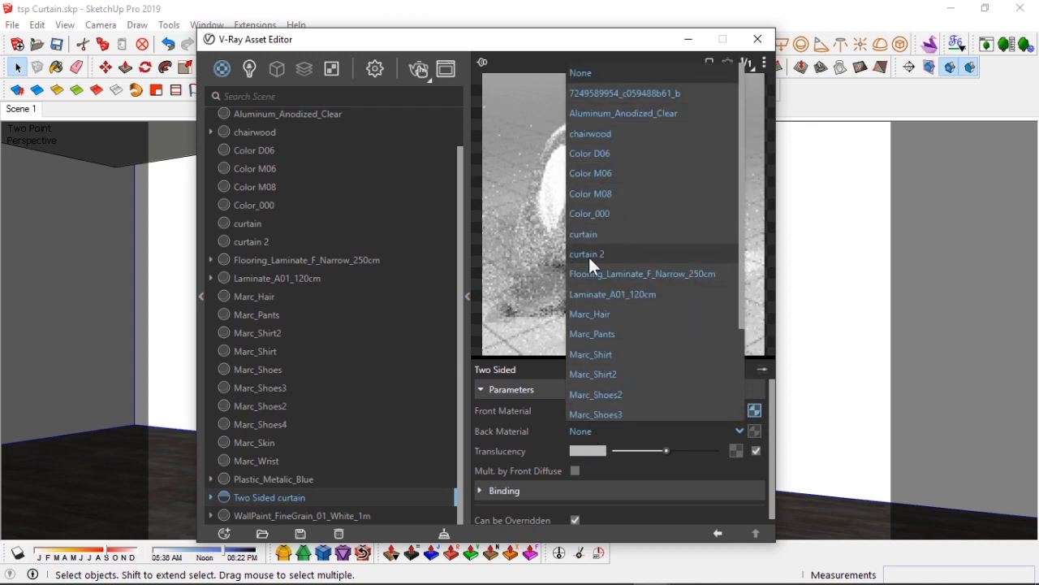
pyautogui.click(587, 253)
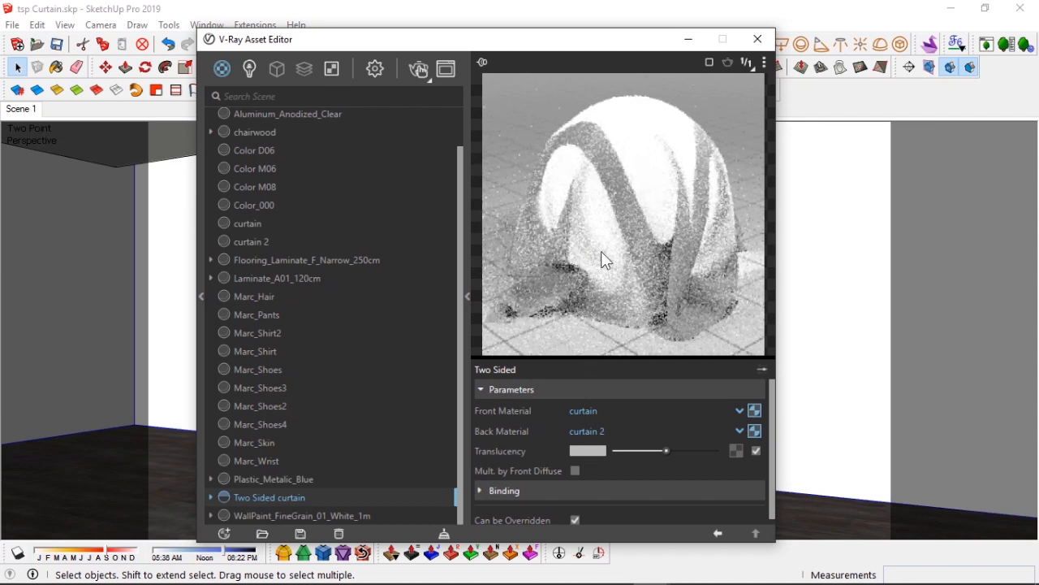
pyautogui.moveTo(592, 203)
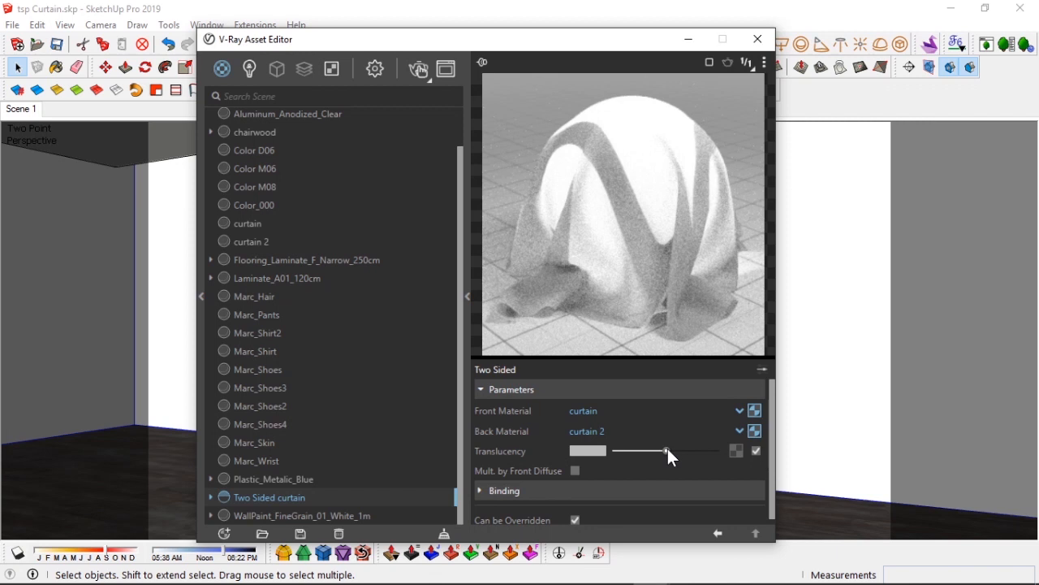
# Try several Two Sided curtain translucency levels, settling on a high light grey
pyautogui.moveTo(666, 451); pyautogui.dragTo(621, 450)
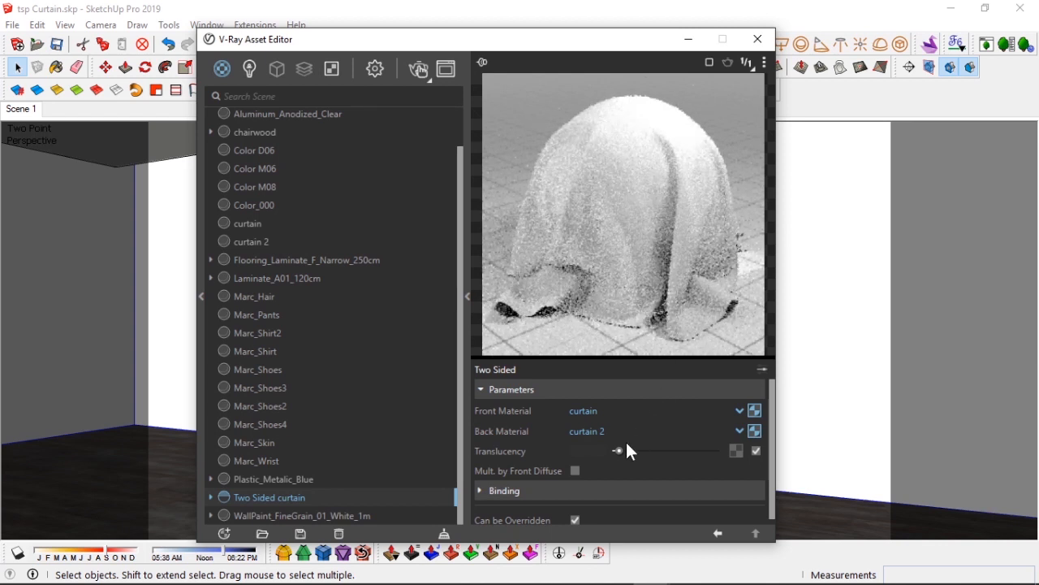
pyautogui.moveTo(618, 451); pyautogui.dragTo(648, 450)
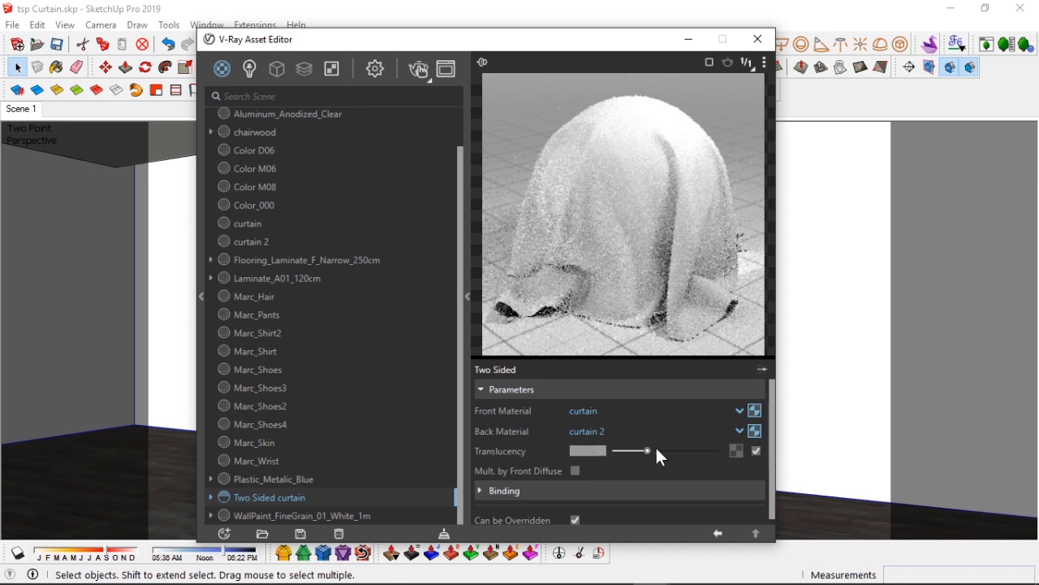
pyautogui.moveTo(647, 450); pyautogui.dragTo(712, 450)
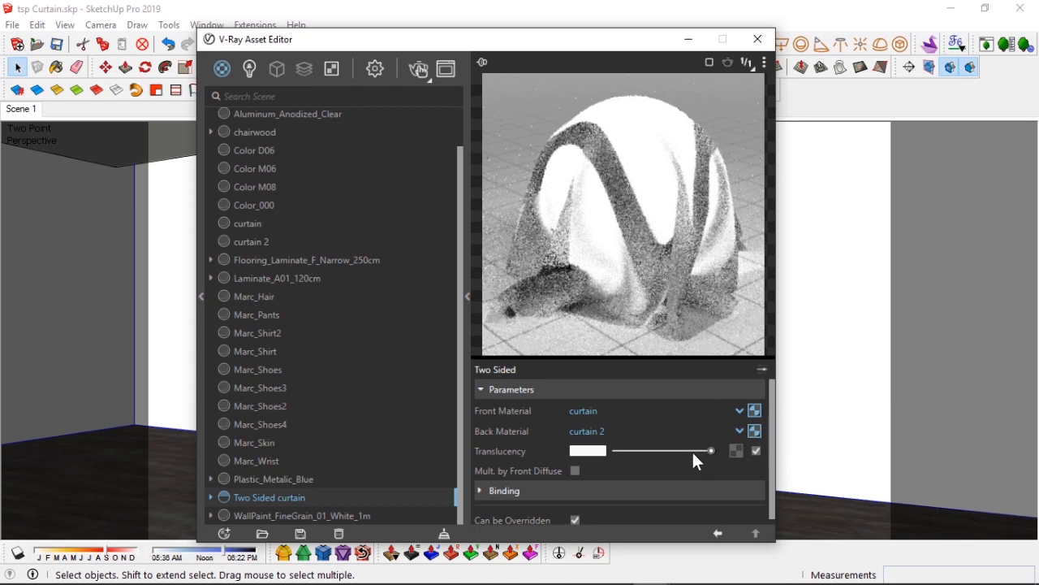
pyautogui.moveTo(712, 450); pyautogui.dragTo(681, 449)
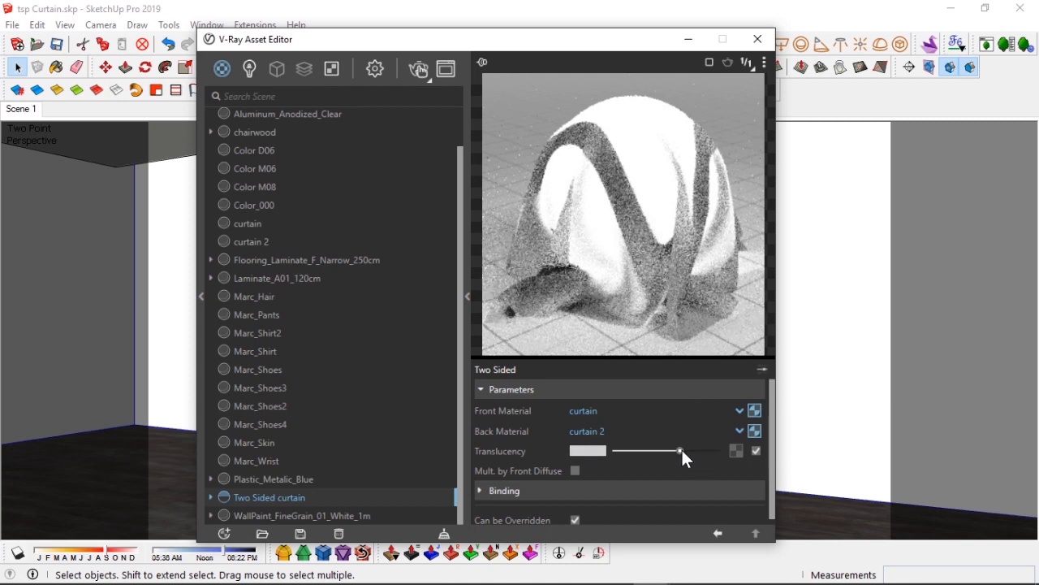
pyautogui.moveTo(680, 451); pyautogui.dragTo(690, 450)
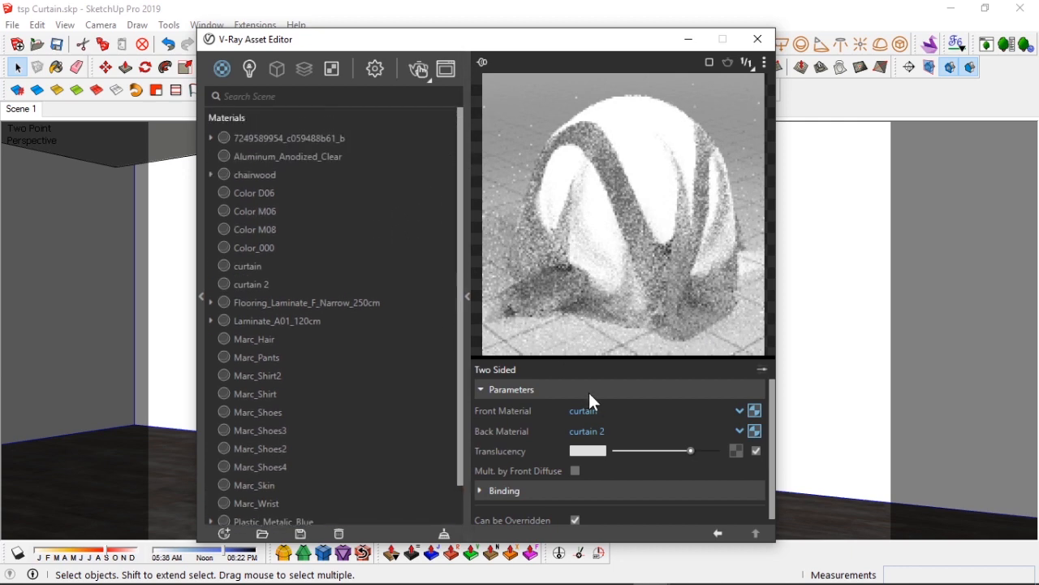
# Give curtain a grey reflection with 0.4 glossiness, previewed on cloth
pyautogui.click(248, 265)
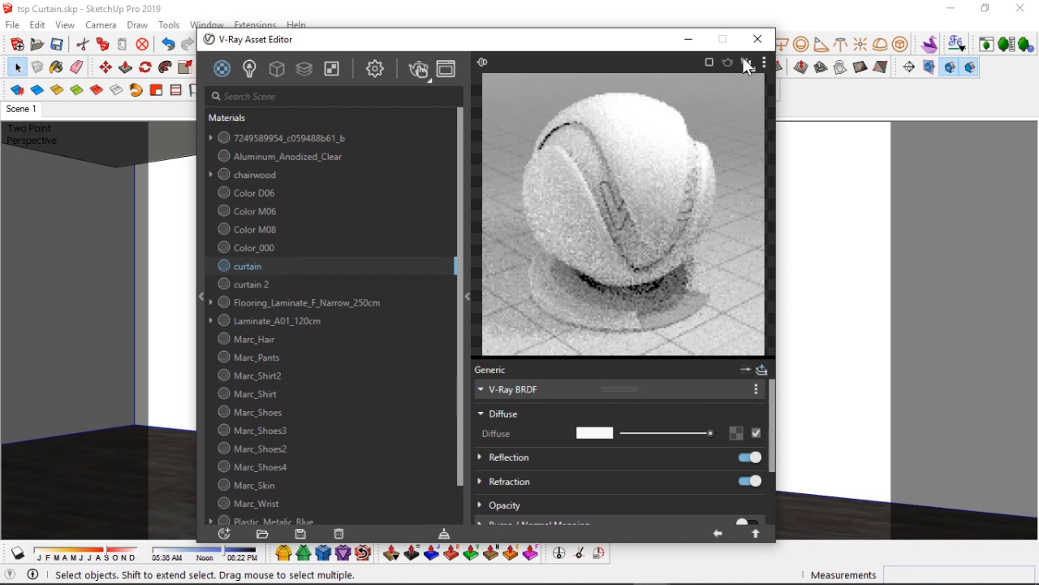
pyautogui.click(745, 64)
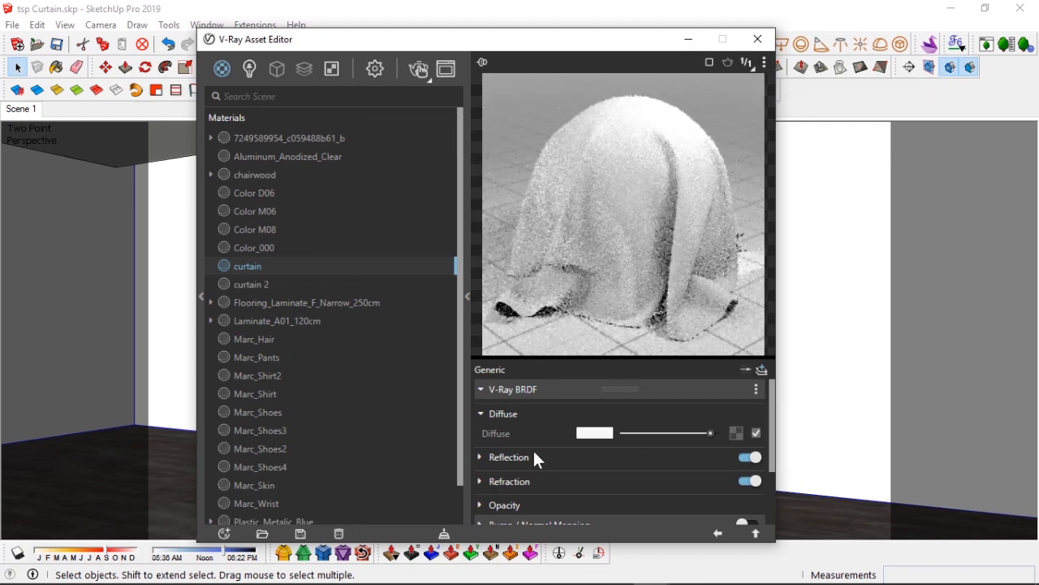
pyautogui.click(509, 456)
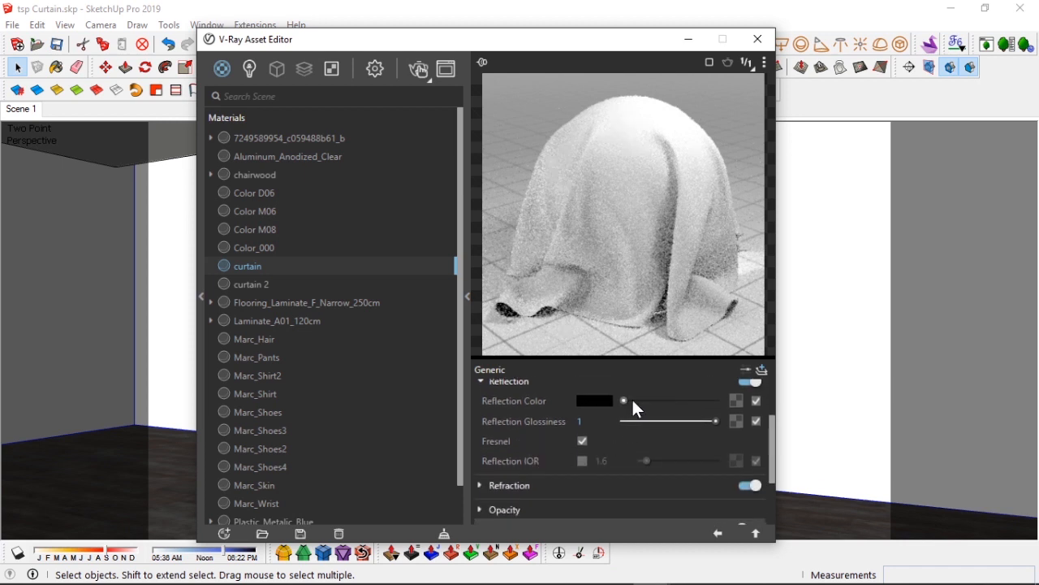
pyautogui.moveTo(623, 399); pyautogui.dragTo(664, 399)
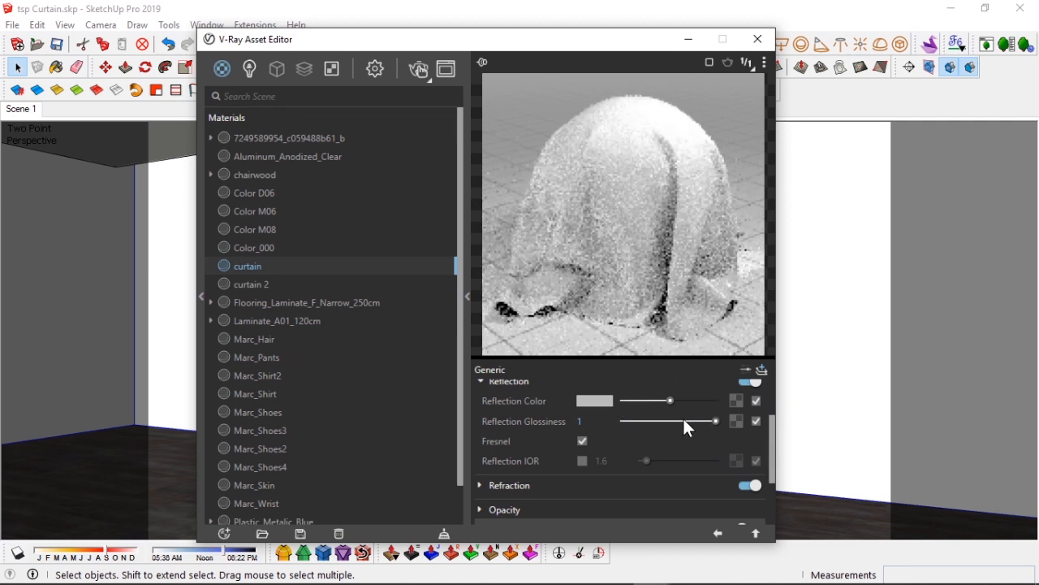
pyautogui.moveTo(714, 421); pyautogui.dragTo(659, 420)
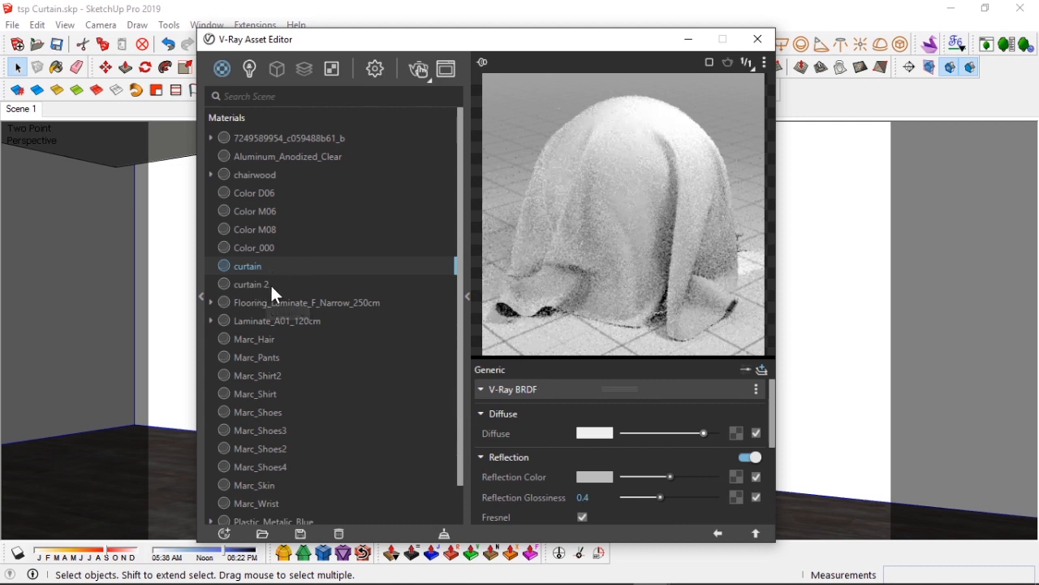
pyautogui.scroll(-3)
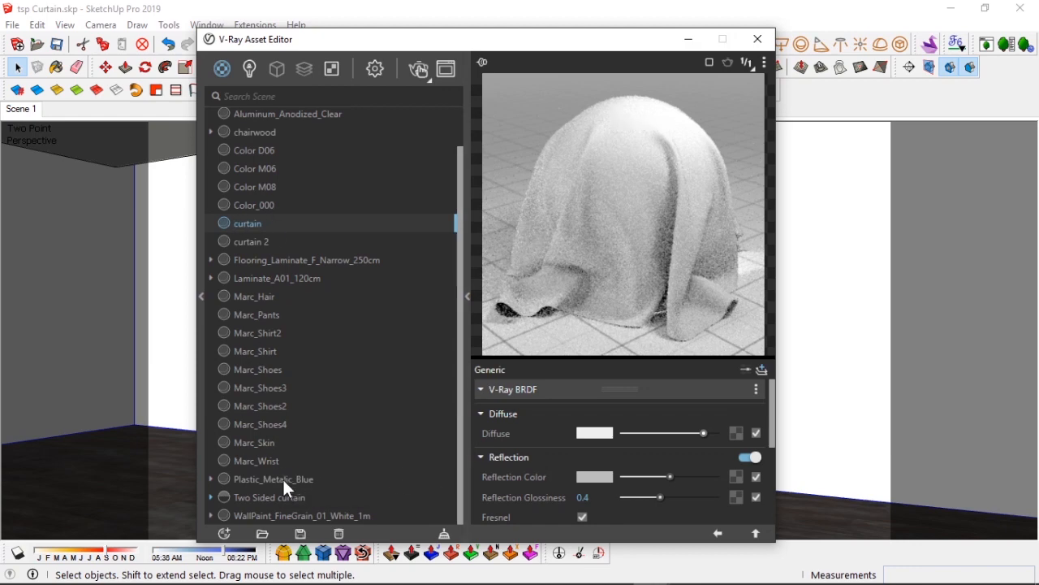
pyautogui.click(272, 497)
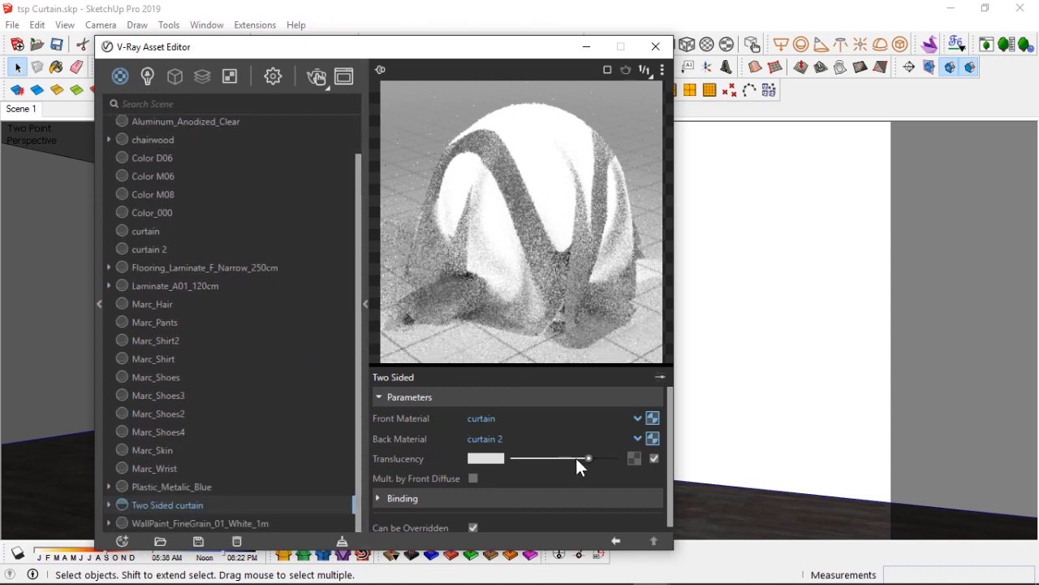
# Lower Two Sided curtain's translucency slightly and apply the material to the selected curtain
pyautogui.moveTo(588, 458); pyautogui.dragTo(568, 458)
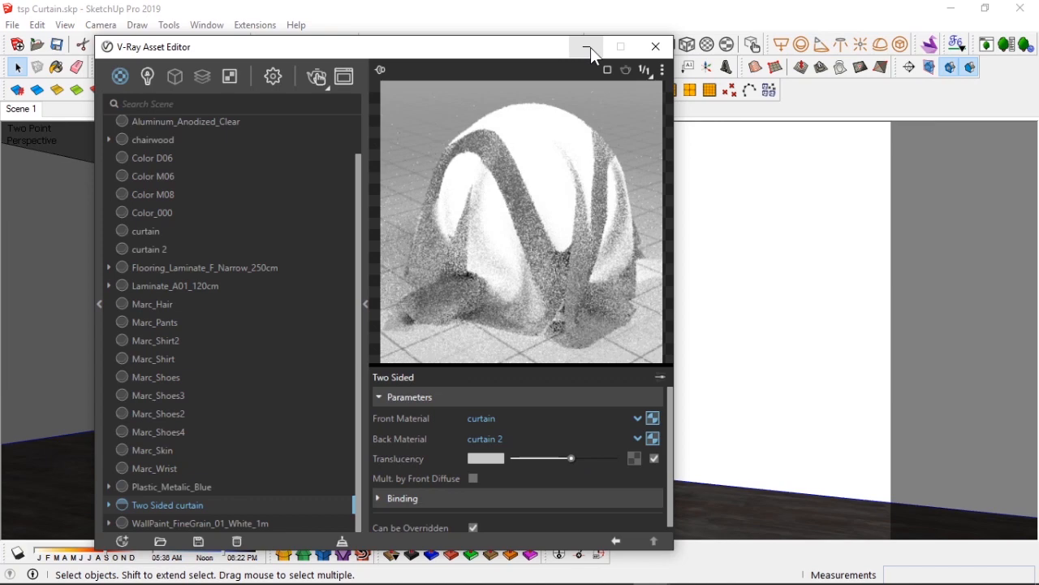
pyautogui.click(587, 47)
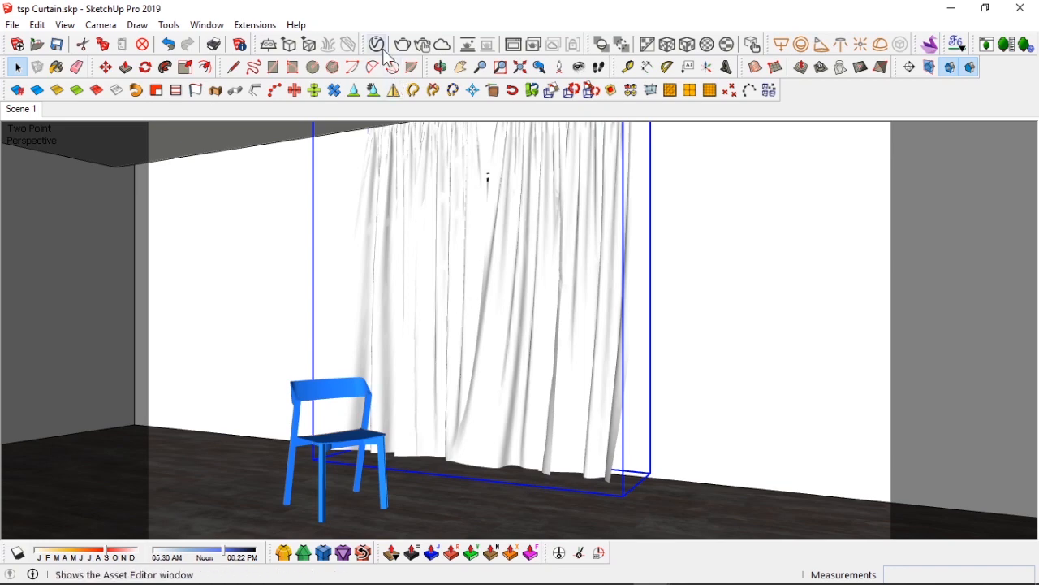
pyautogui.click(956, 44)
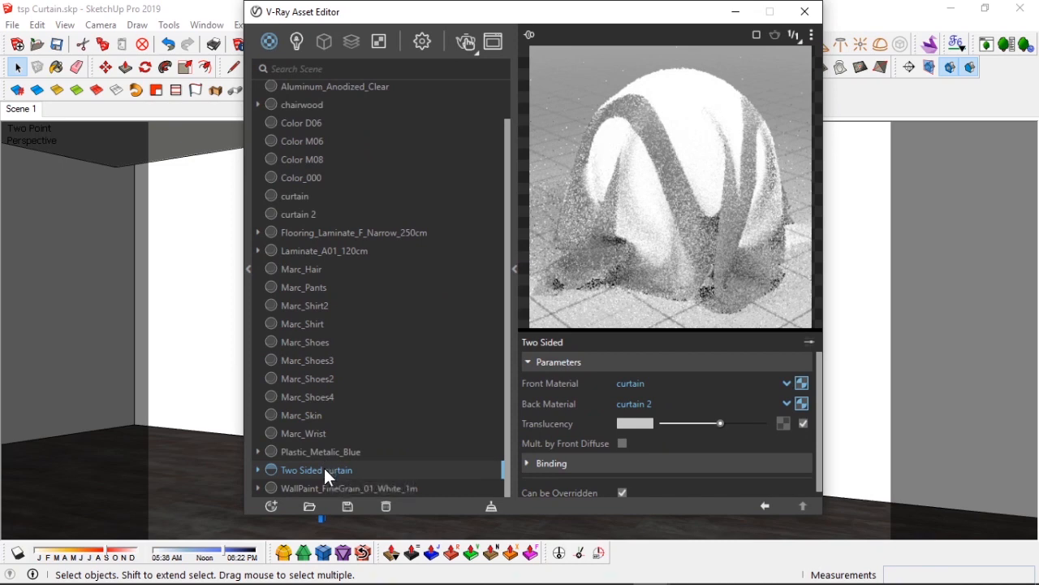
pyautogui.moveTo(325, 469)
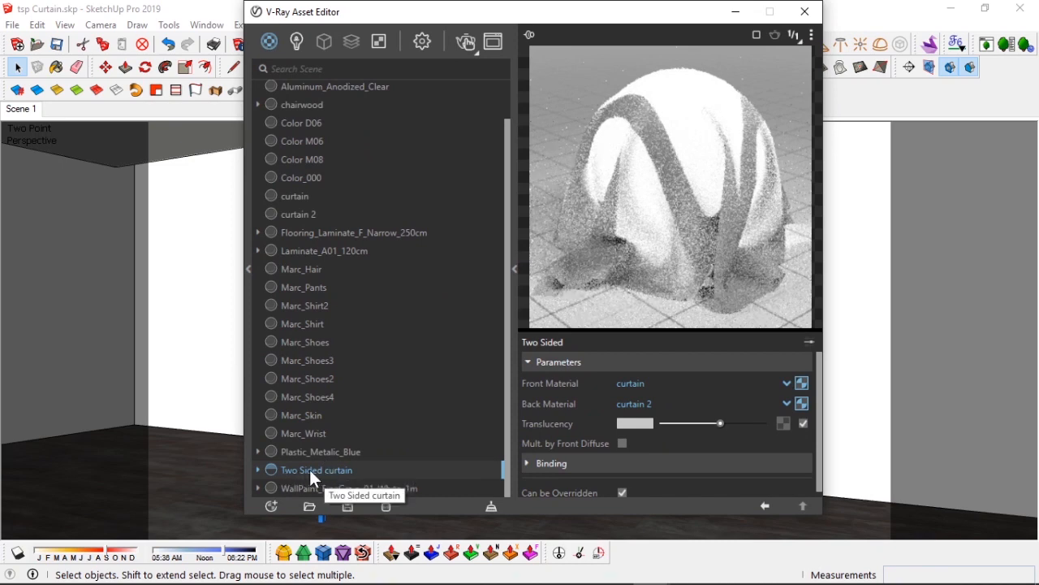
pyautogui.rightClick(314, 470)
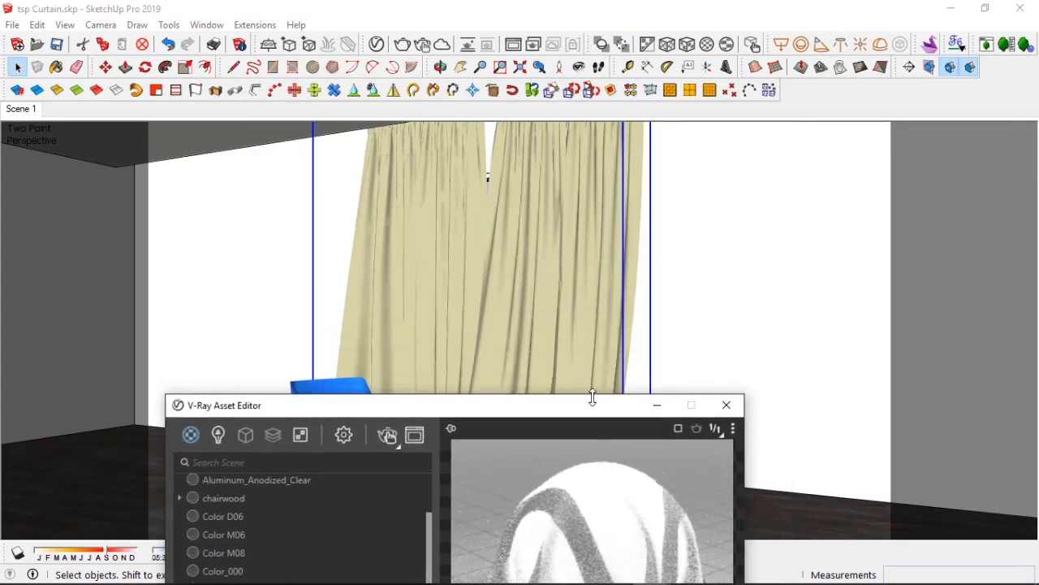
# Close the V-Ray Asset Editor, collapse the Materials panel and close the Default Tray
pyautogui.click(726, 404)
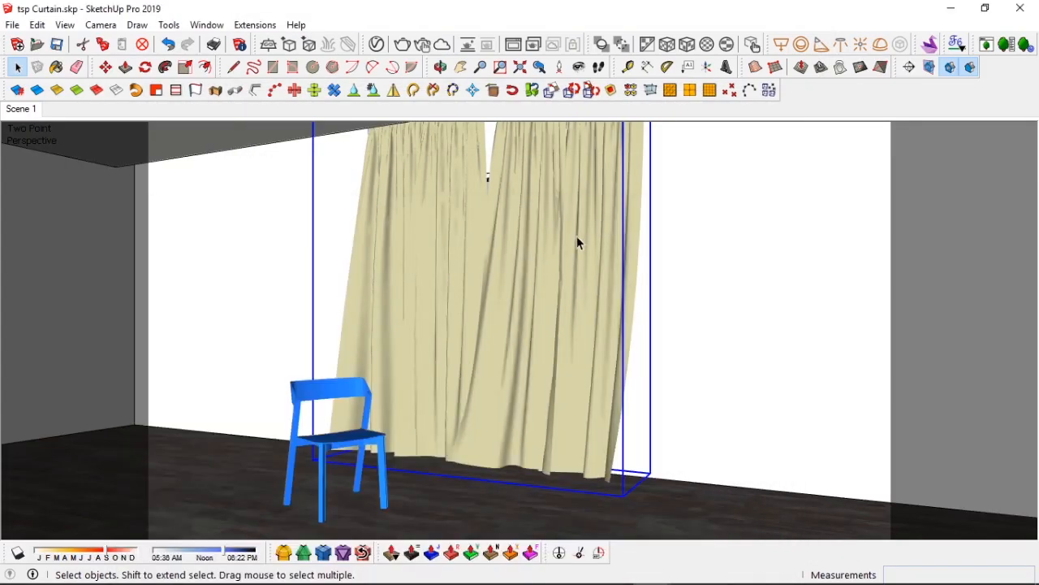
pyautogui.moveTo(672, 236)
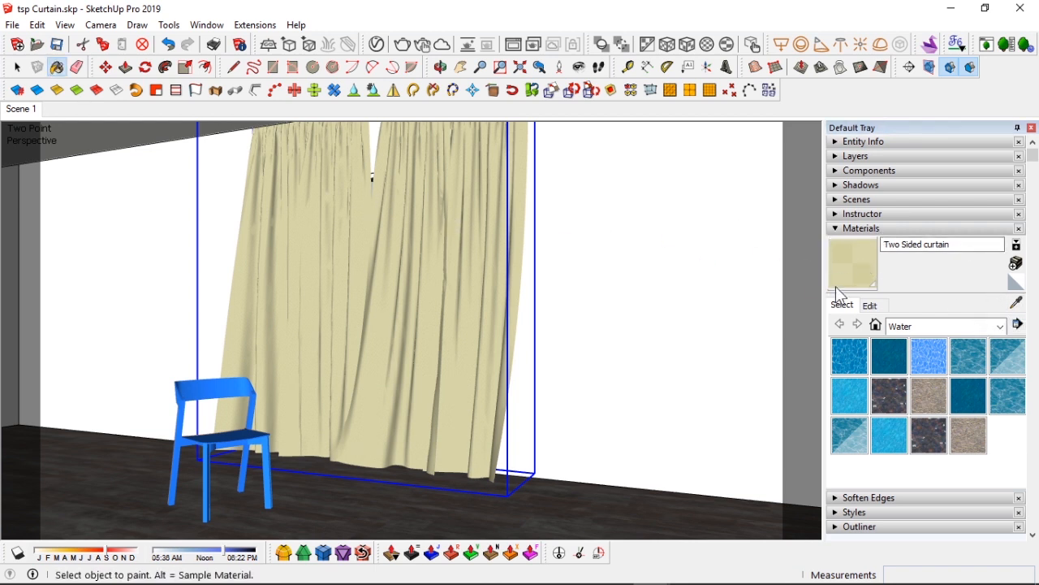
pyautogui.click(862, 228)
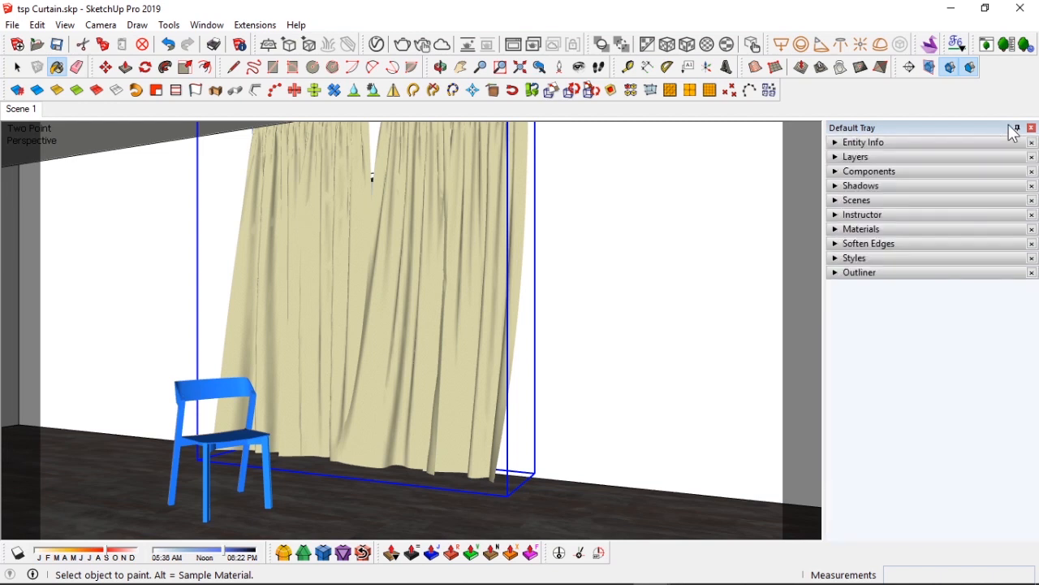
pyautogui.click(1032, 128)
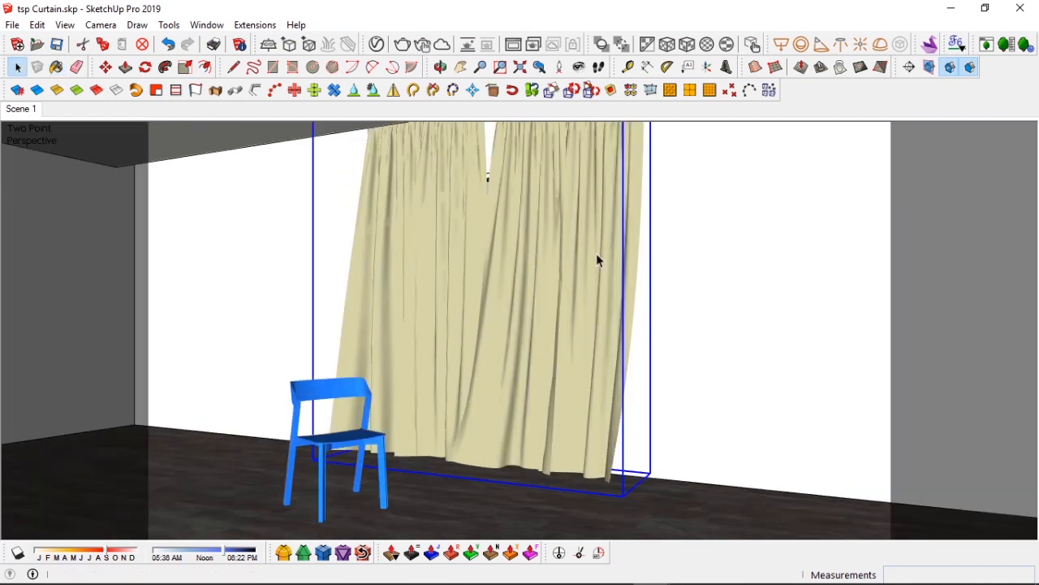
pyautogui.moveTo(383, 306)
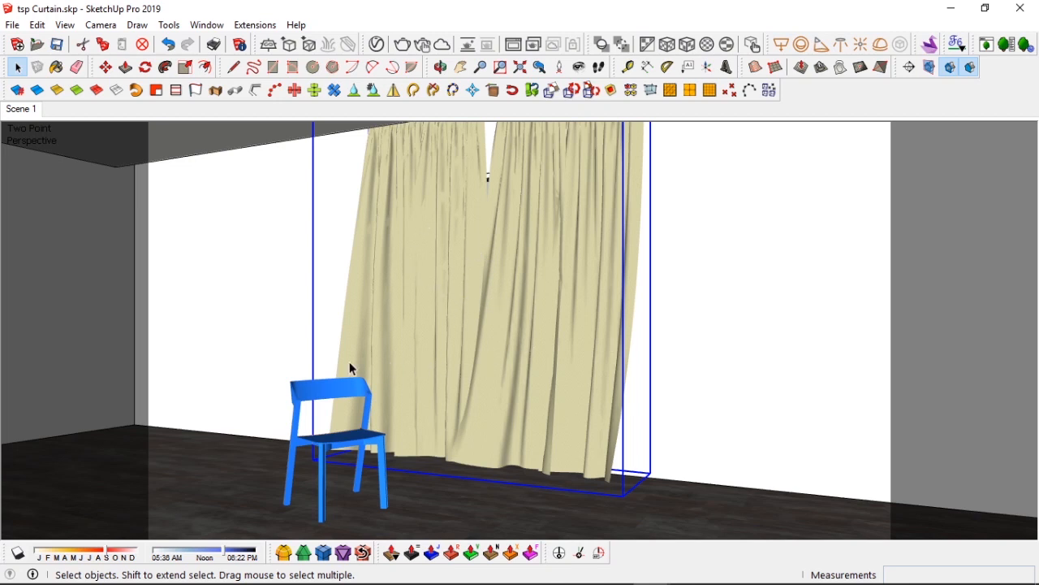
pyautogui.moveTo(351, 47)
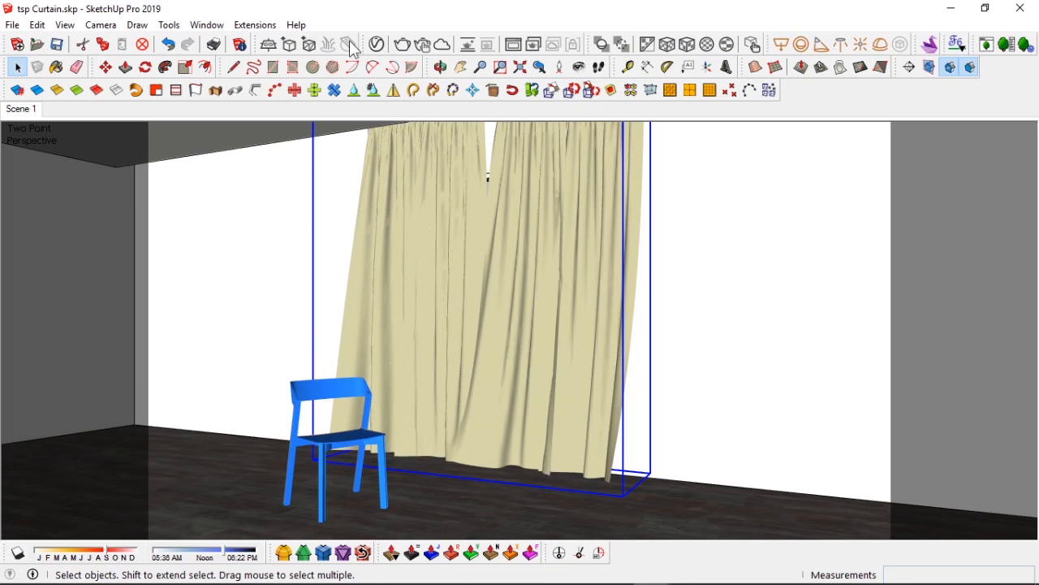
pyautogui.moveTo(423, 45)
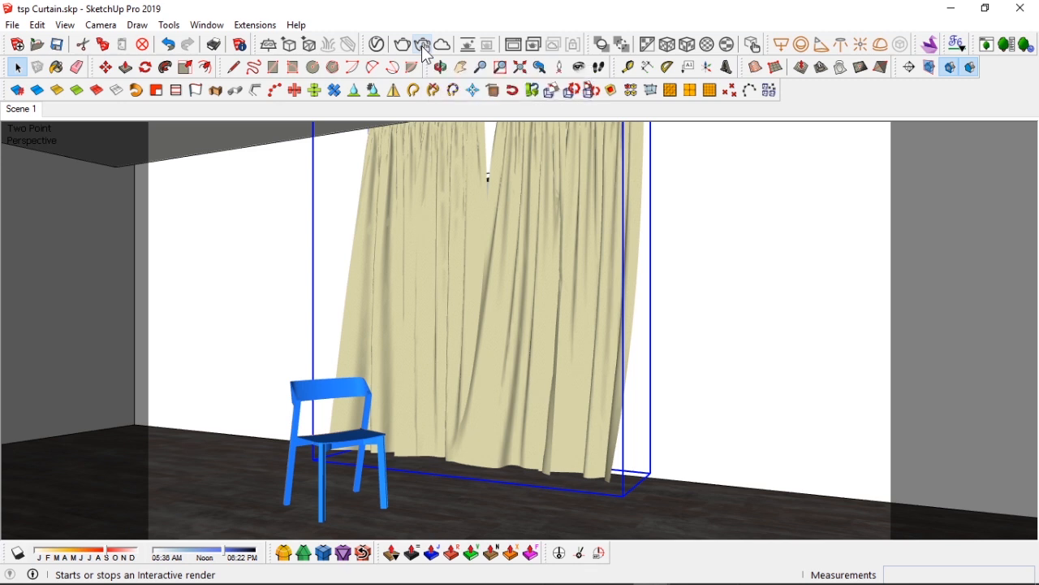
# Render a test image in a full-screen Frame Buffer, then reopen the Two Sided curtain material
pyautogui.click(423, 44)
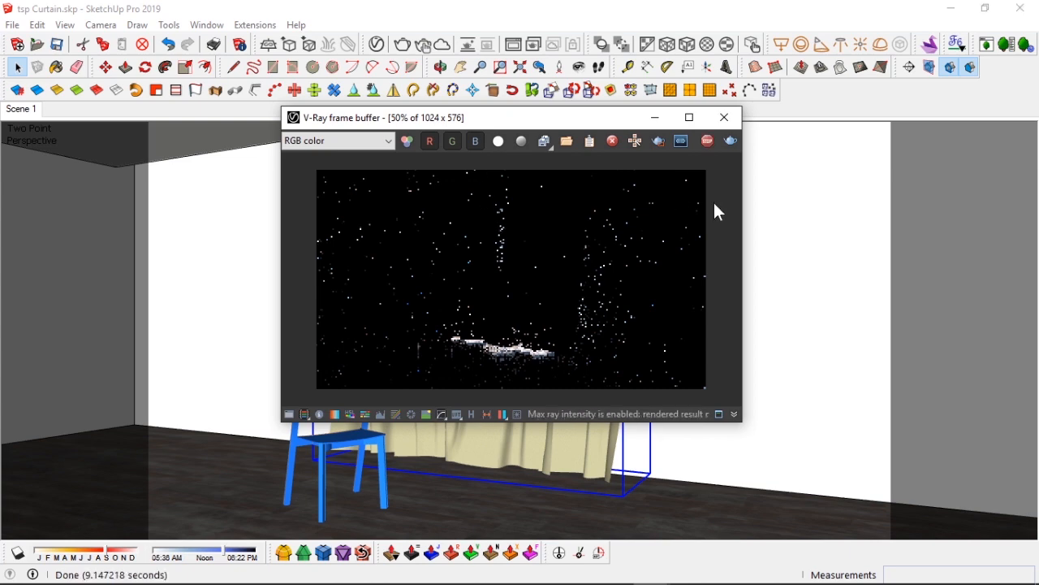
pyautogui.click(688, 117)
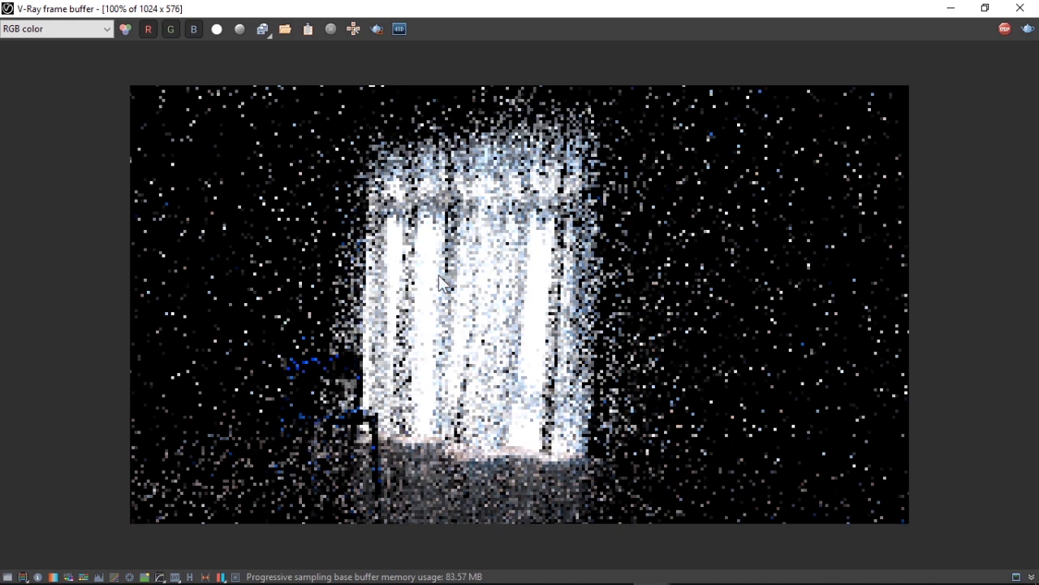
pyautogui.moveTo(308, 380)
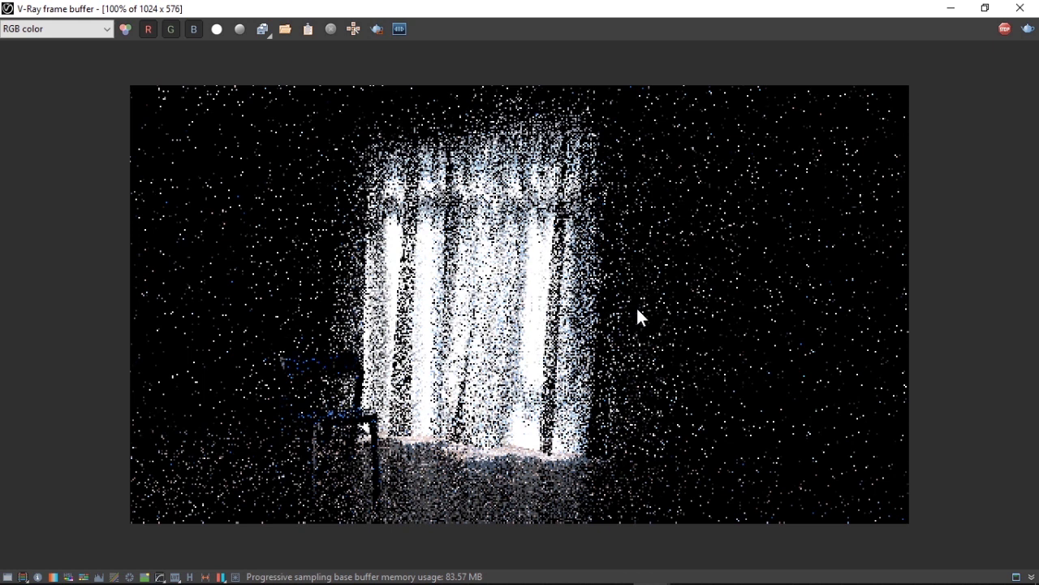
pyautogui.moveTo(1005, 29)
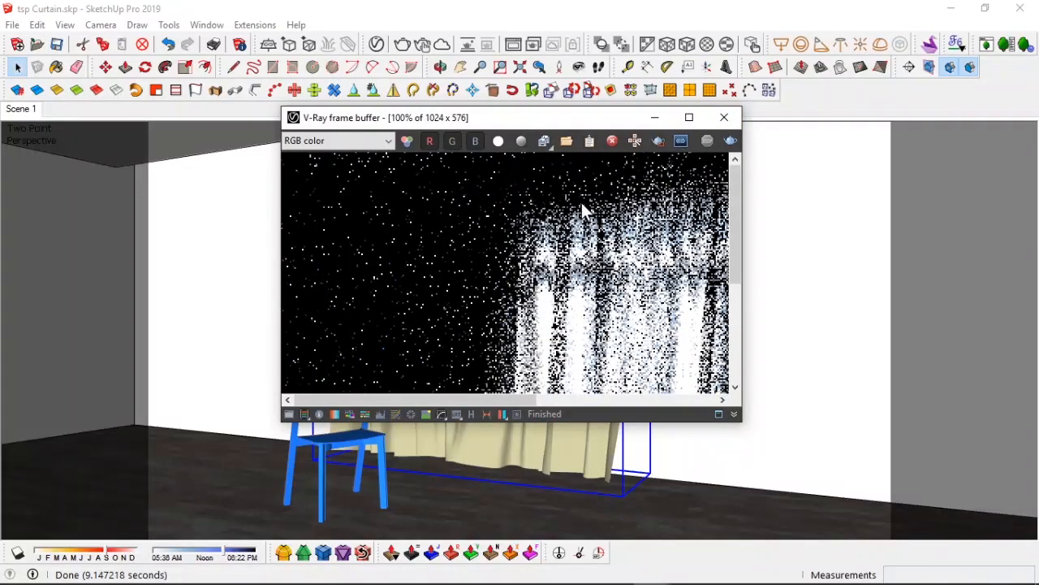
pyautogui.click(612, 140)
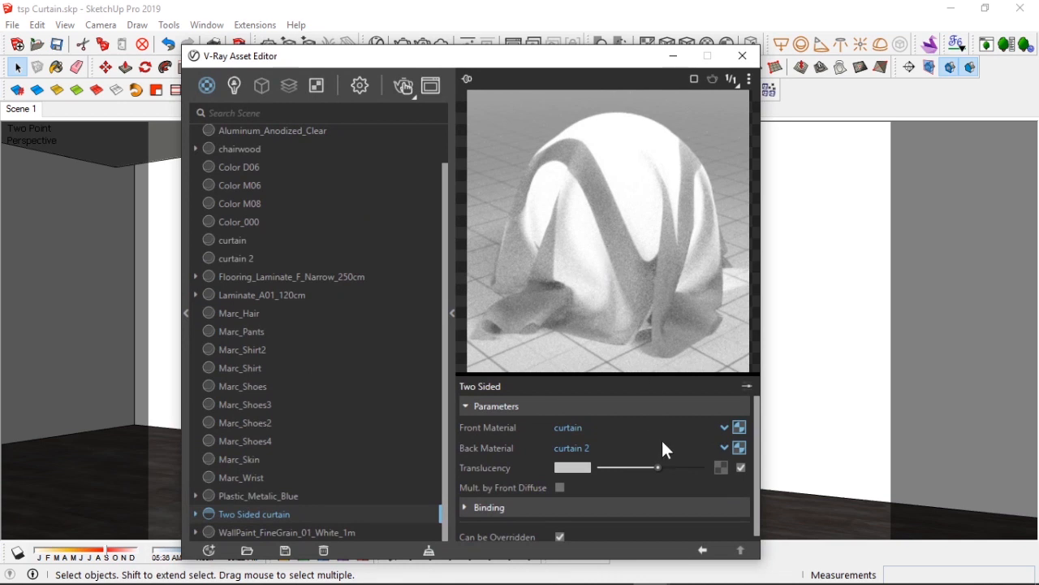
# Raise the curtain's translucency slightly, set output width to 1280, and start a new render
pyautogui.moveTo(658, 467); pyautogui.dragTo(669, 467)
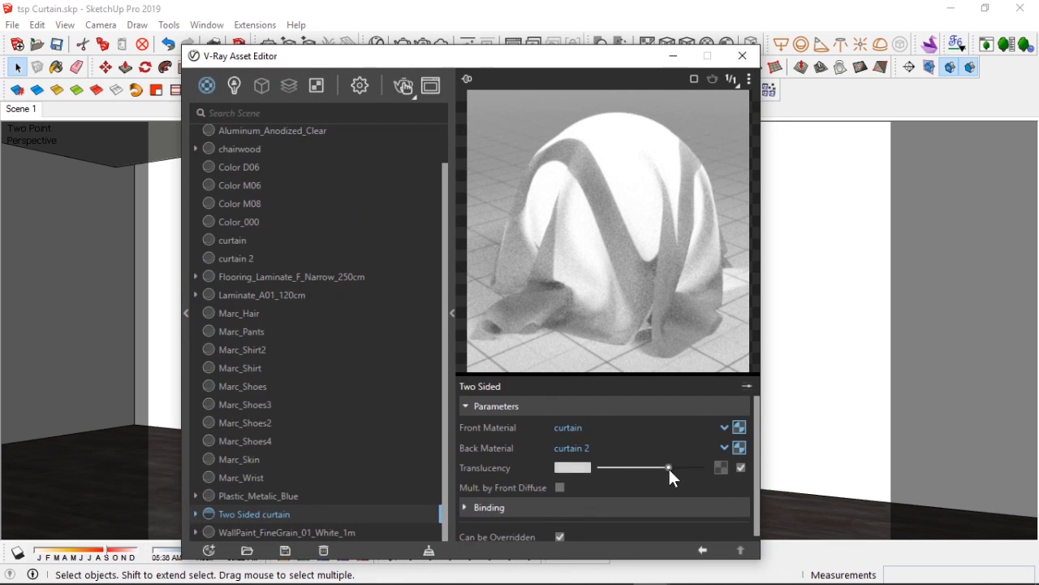
pyautogui.moveTo(668, 467); pyautogui.dragTo(676, 467)
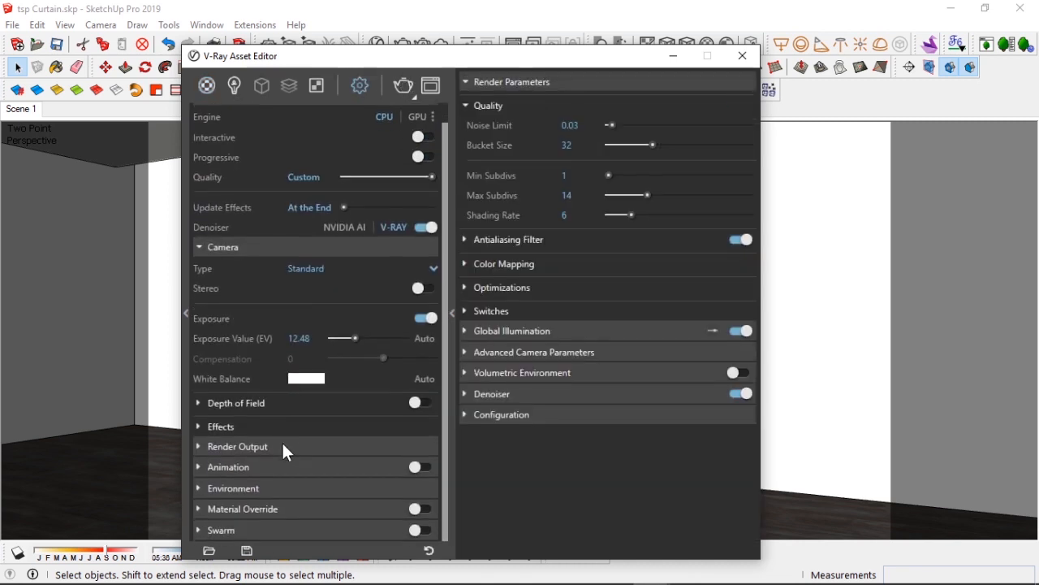
pyautogui.click(237, 445)
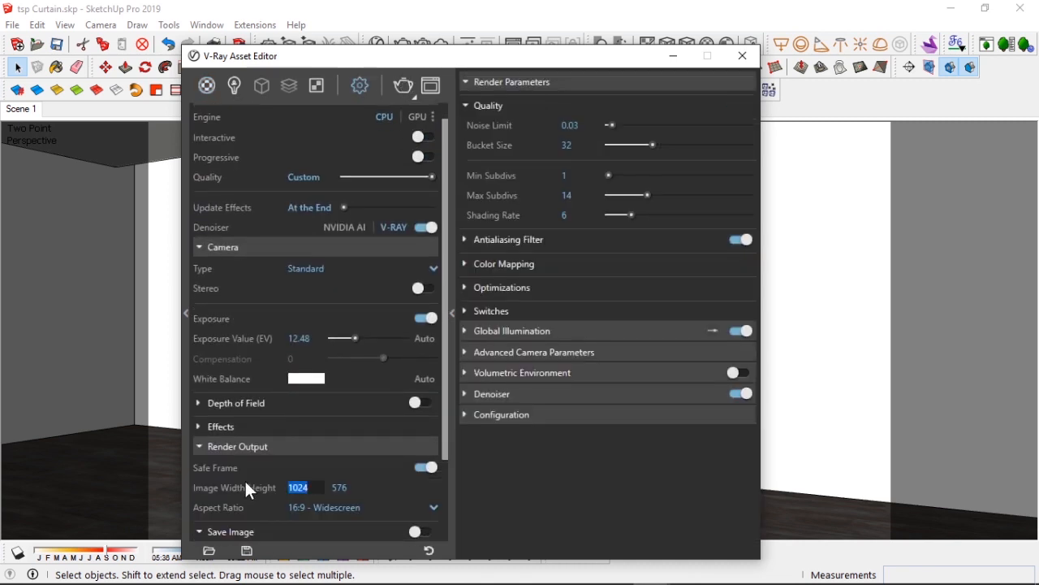
pyautogui.write('128')
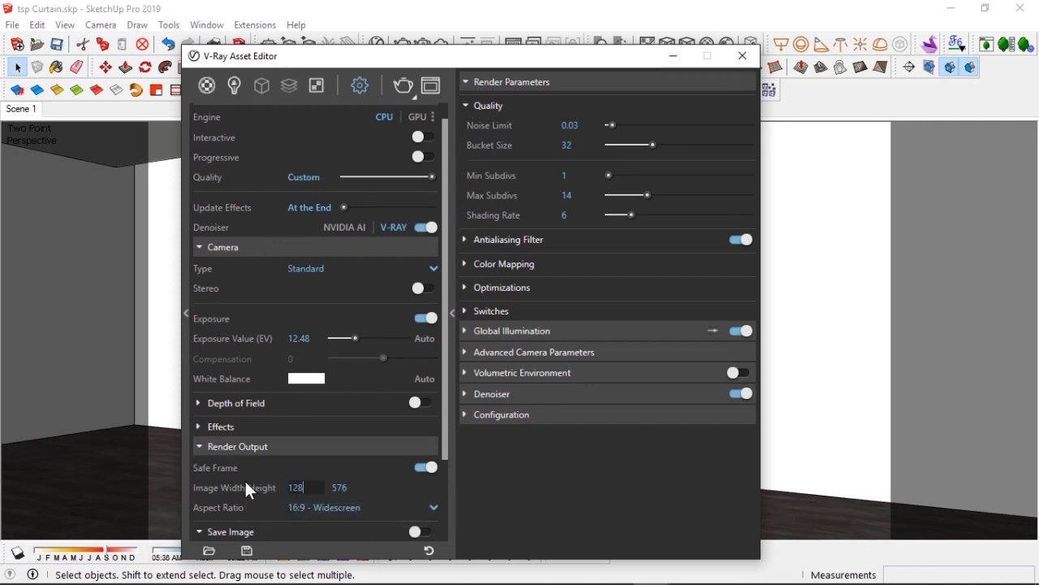
pyautogui.click(237, 446)
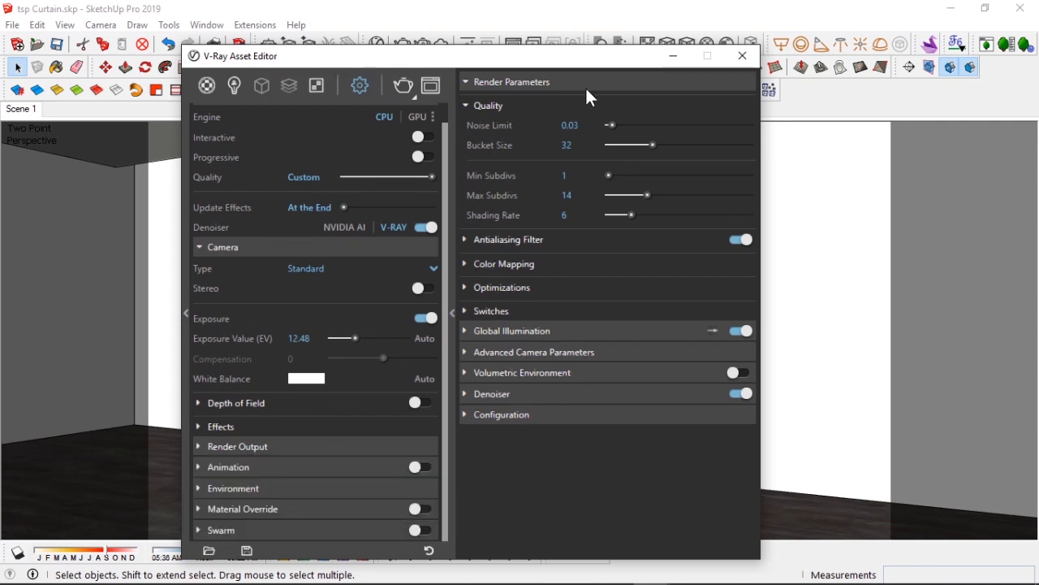
pyautogui.click(491, 394)
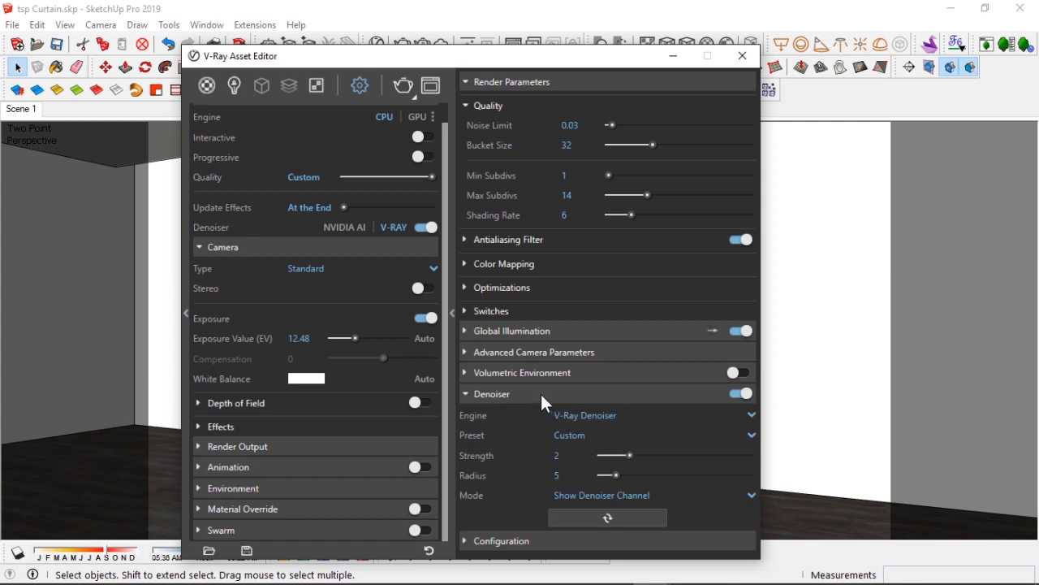
pyautogui.click(464, 394)
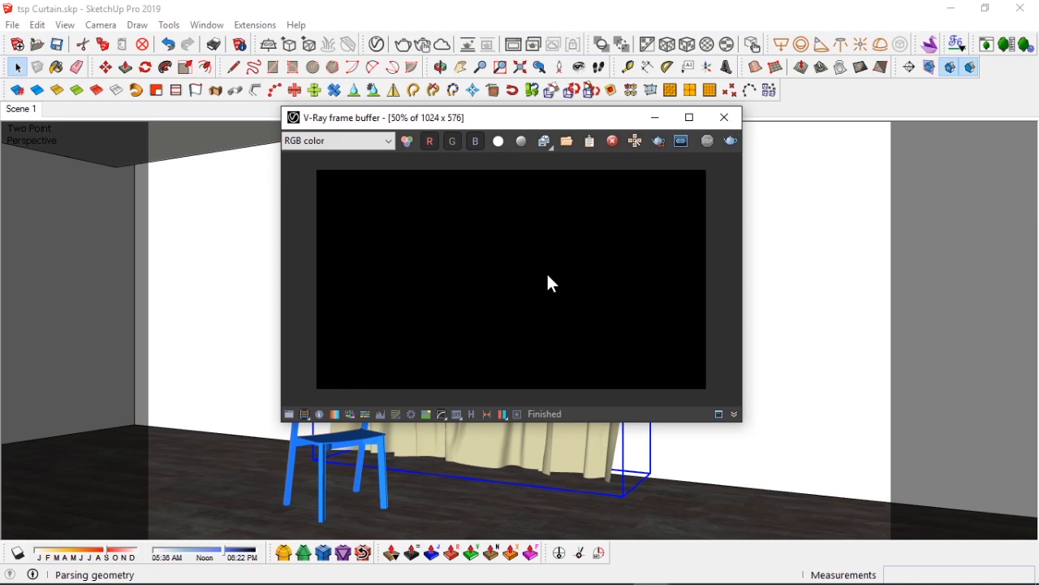
# Maximize the V-Ray Frame Buffer to watch the 1280x720 render of the glowing curtain
pyautogui.click(689, 117)
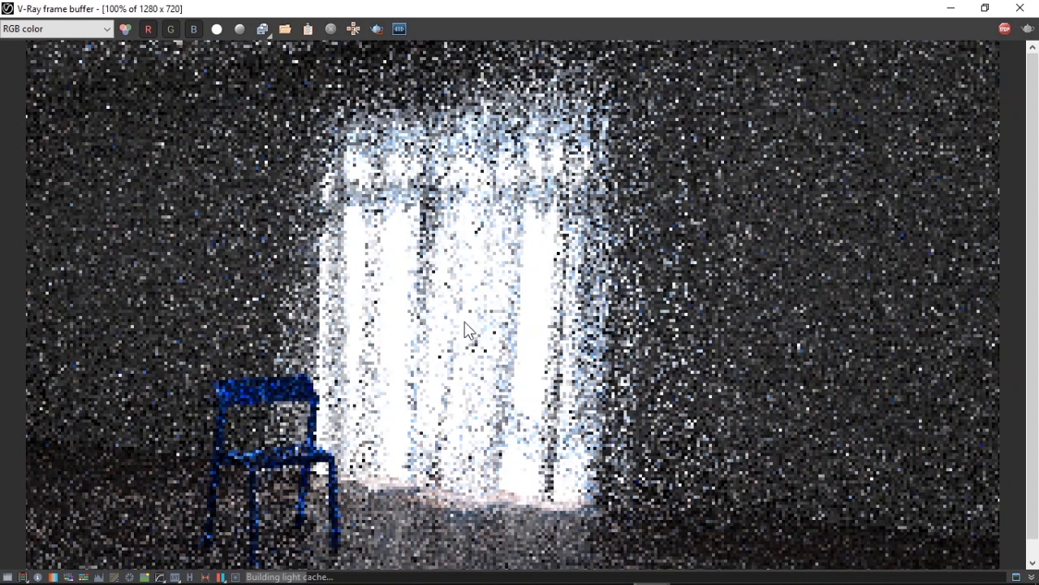
pyautogui.moveTo(225, 400)
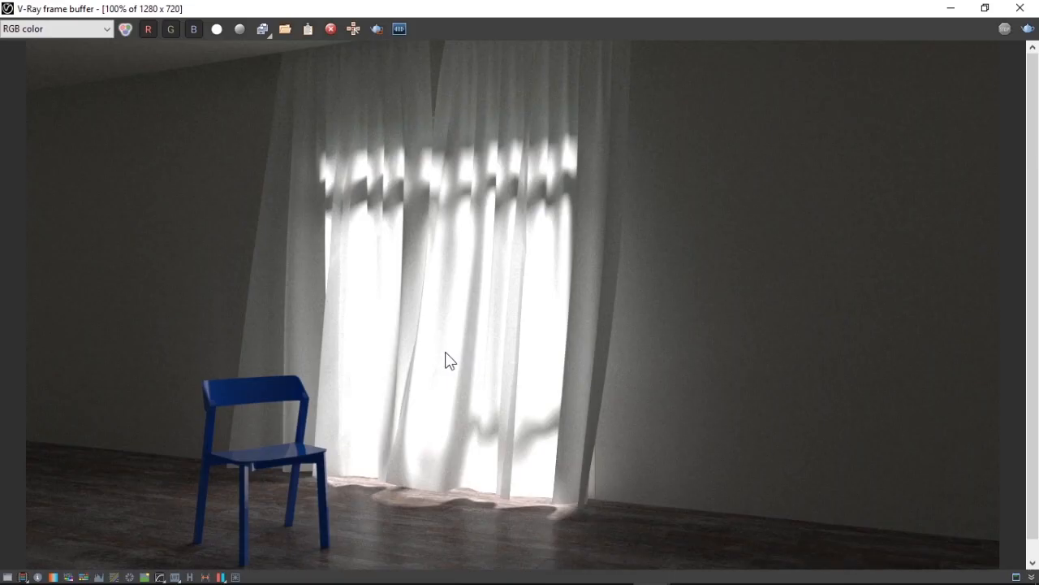
pyautogui.moveTo(548, 284)
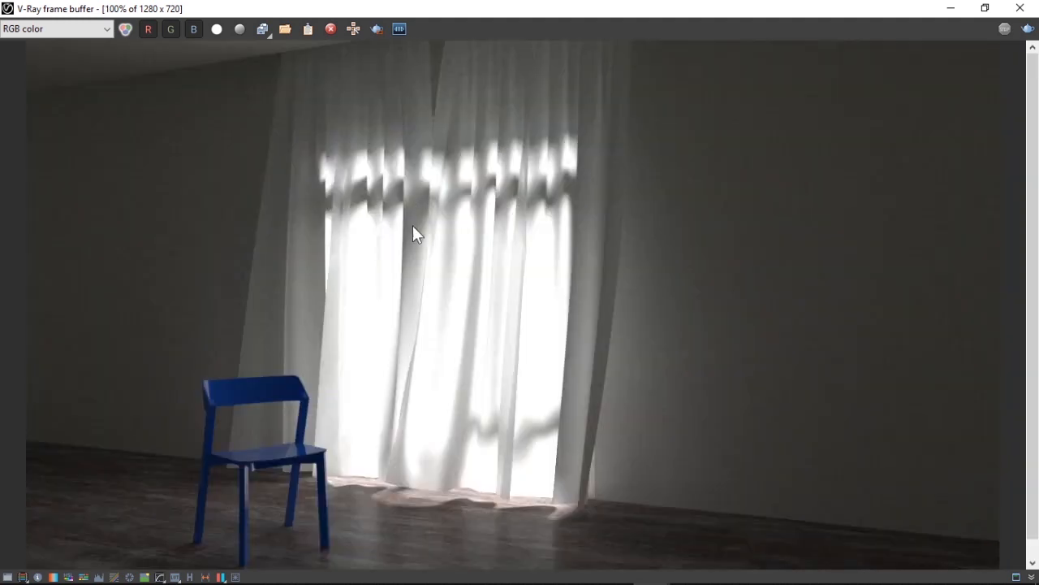
pyautogui.moveTo(567, 262)
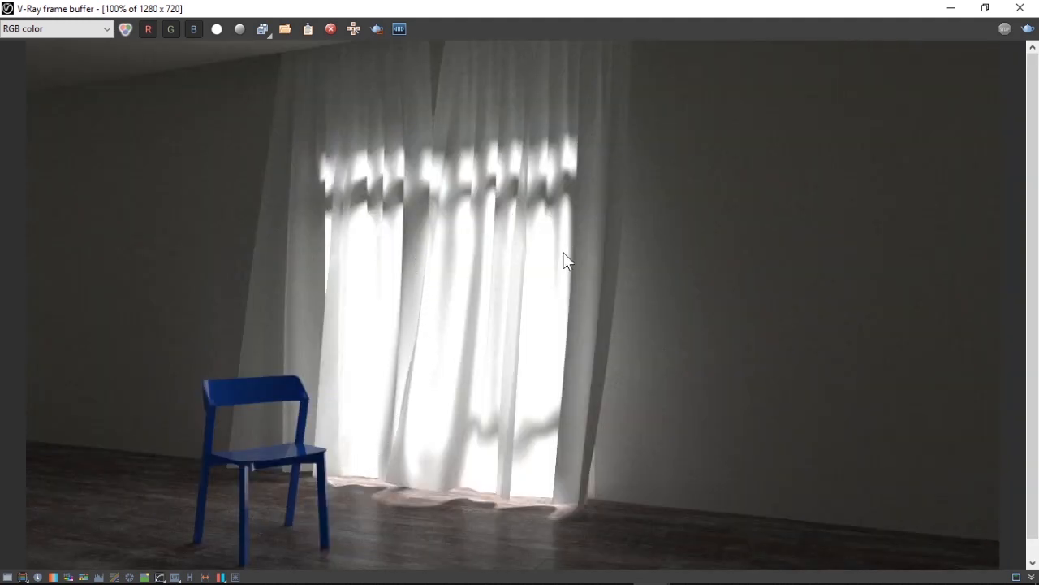